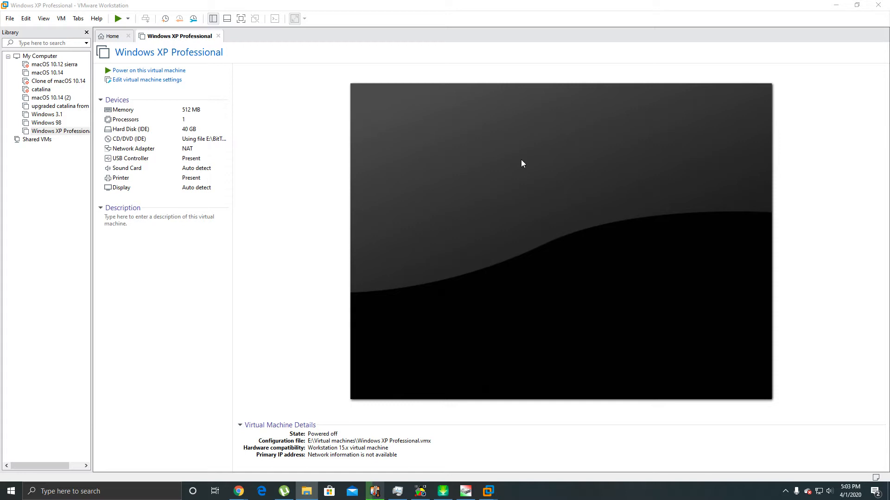
pyautogui.moveTo(249, 29)
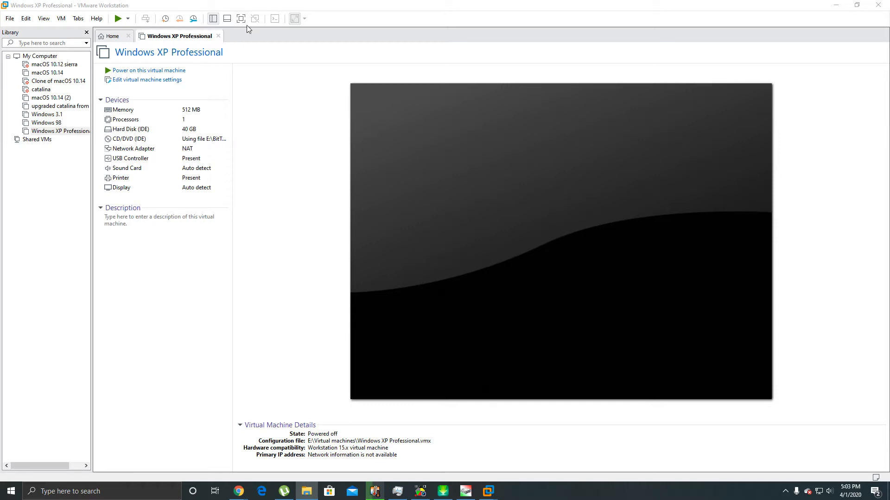
# Check the VMware Workstation product version and license details, then dismiss them.
pyautogui.click(95, 19)
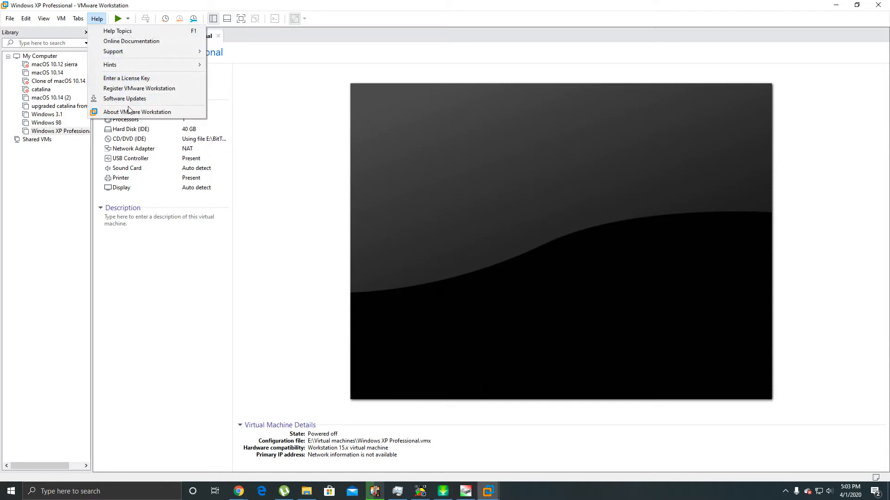
pyautogui.click(137, 111)
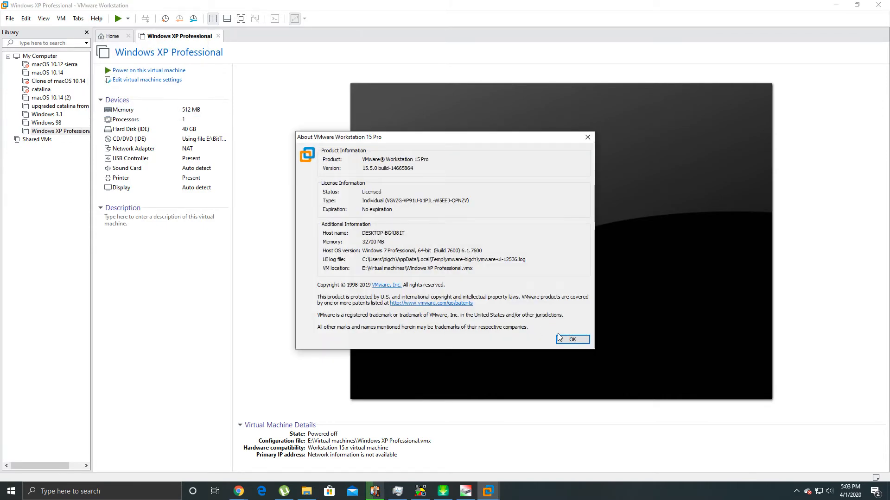
pyautogui.click(572, 339)
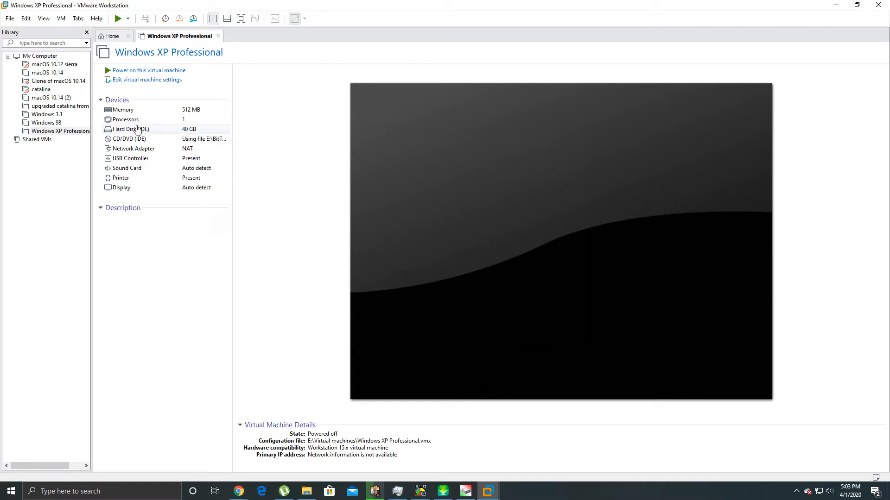
# Start the New Virtual Machine wizard, Typical setup, installing from a disc image file.
pyautogui.click(8, 17)
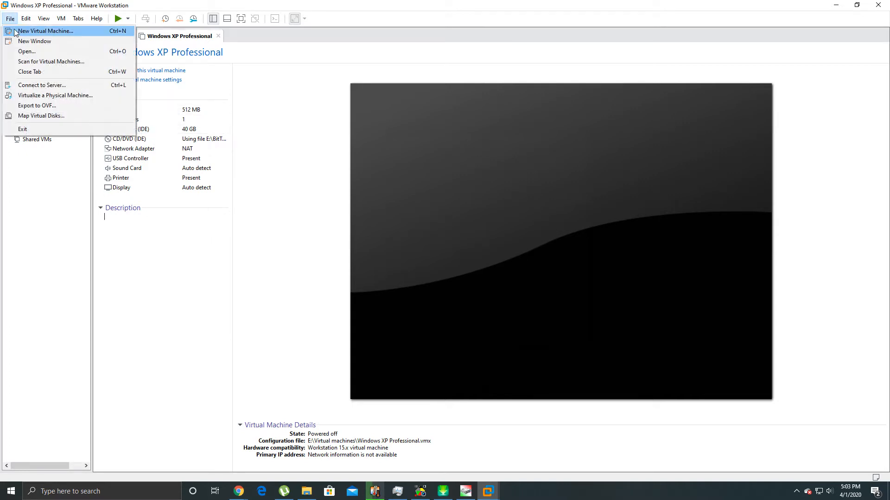
pyautogui.click(46, 32)
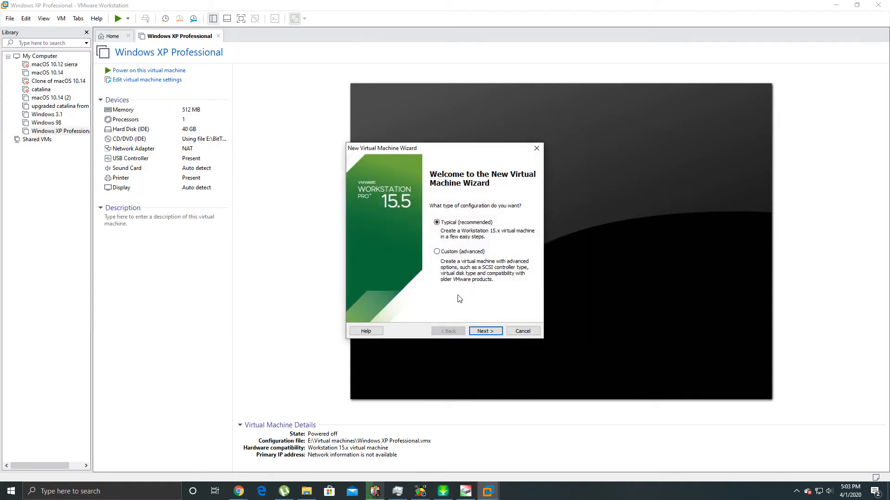
pyautogui.click(485, 331)
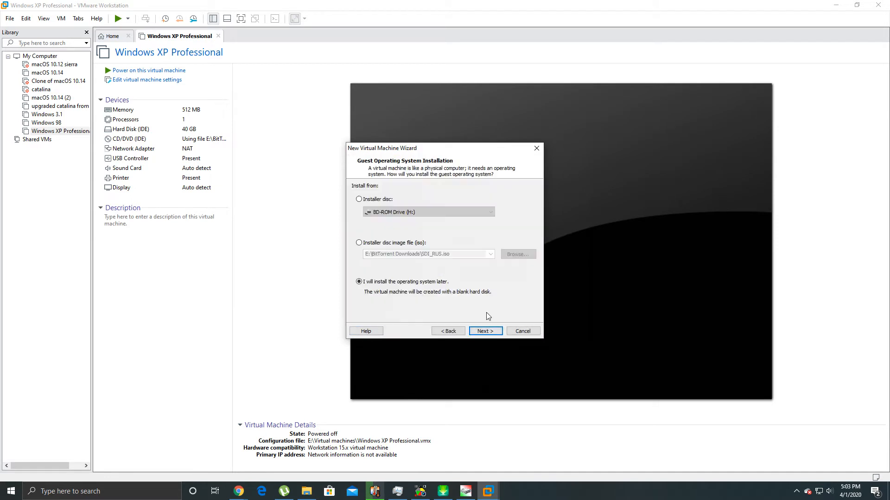
pyautogui.moveTo(375, 292)
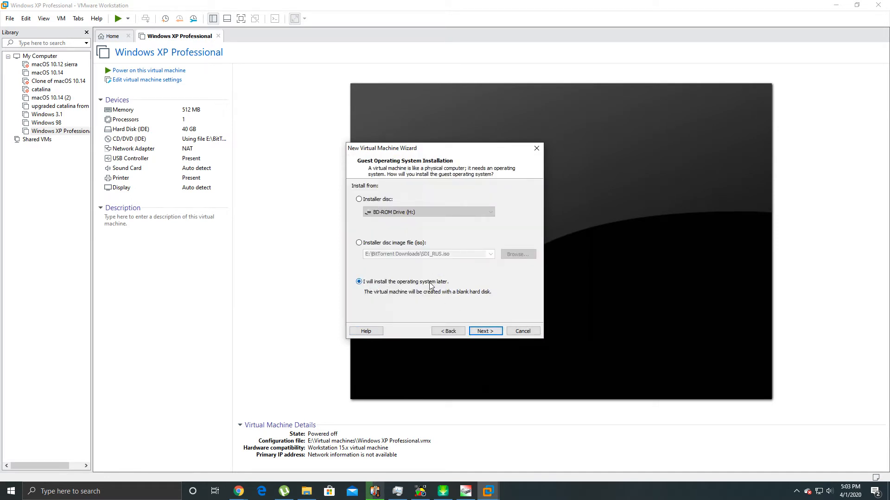
pyautogui.click(358, 243)
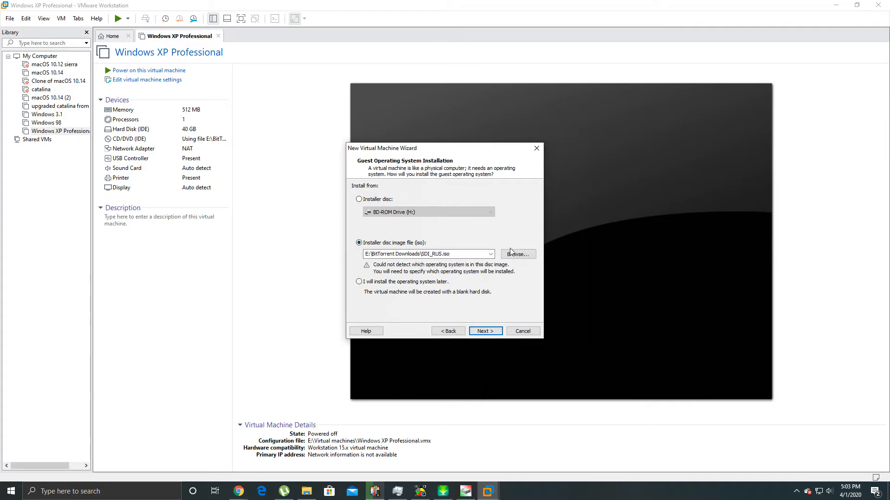
pyautogui.click(518, 254)
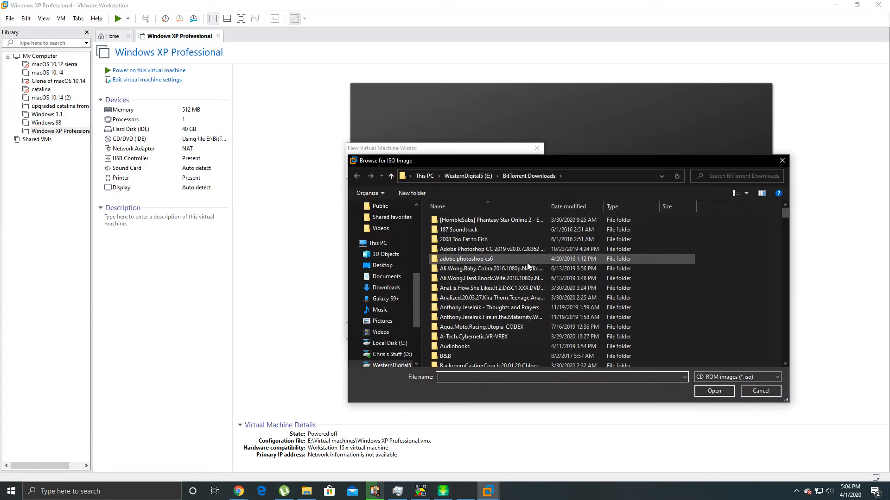
# Select Win10_1511_English_x64.iso from D:\Backup Stuff\Core Software\Windows 10 Drivers as the installer.
pyautogui.click(393, 354)
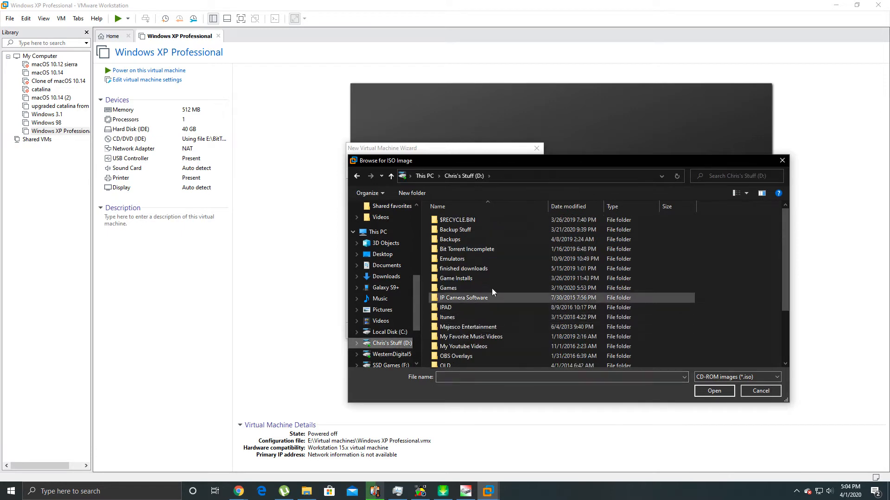
pyautogui.doubleClick(455, 230)
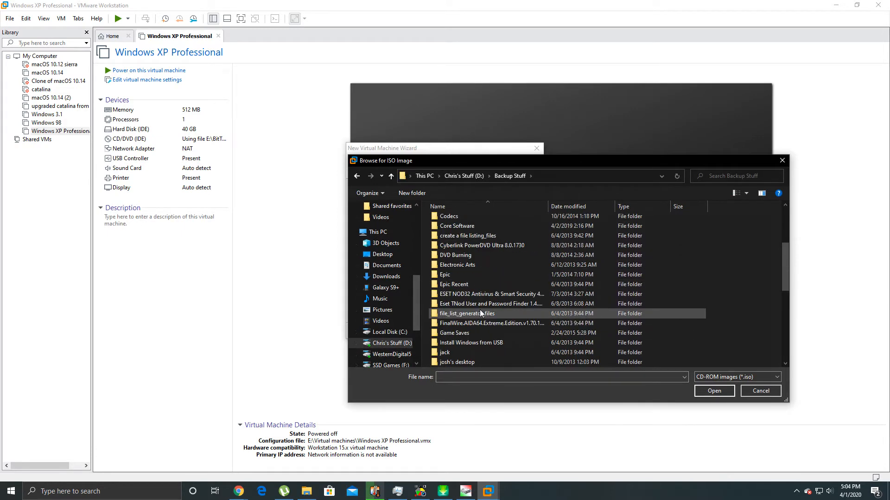
pyautogui.doubleClick(457, 225)
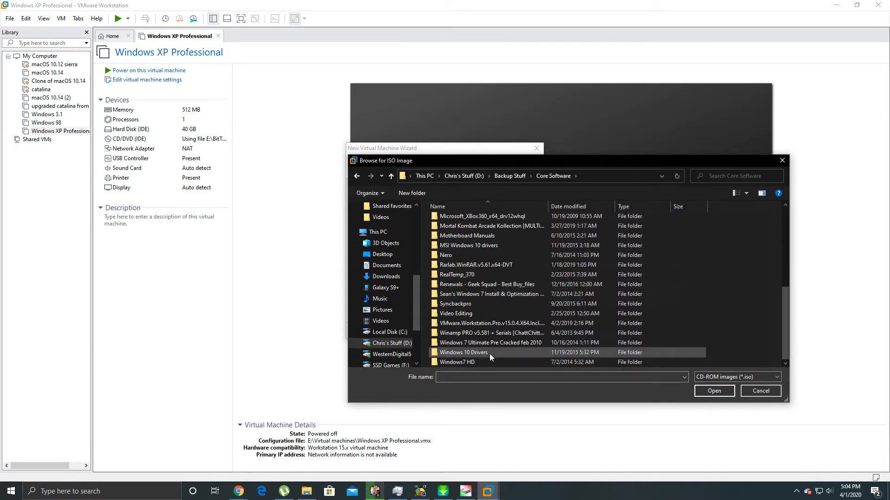
pyautogui.doubleClick(463, 352)
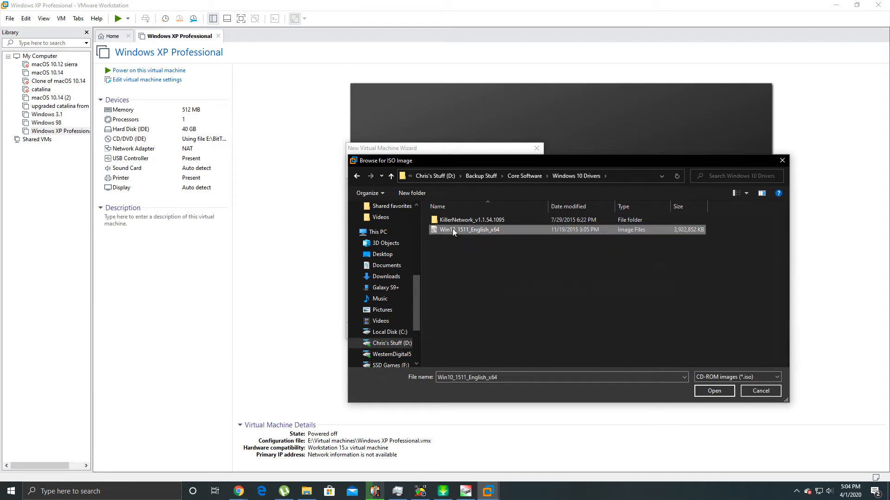
pyautogui.click(713, 390)
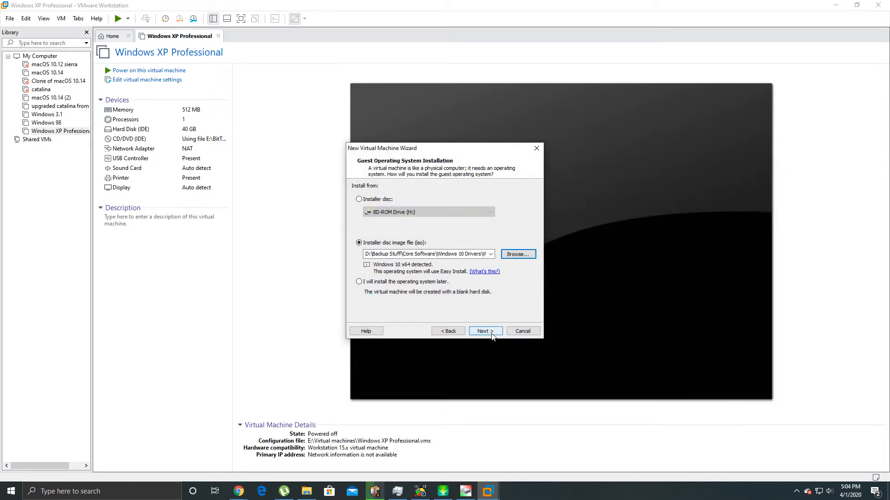
# Fill Easy Install with Windows 10 Pro, an account password and automatic logon, no product key.
pyautogui.click(486, 331)
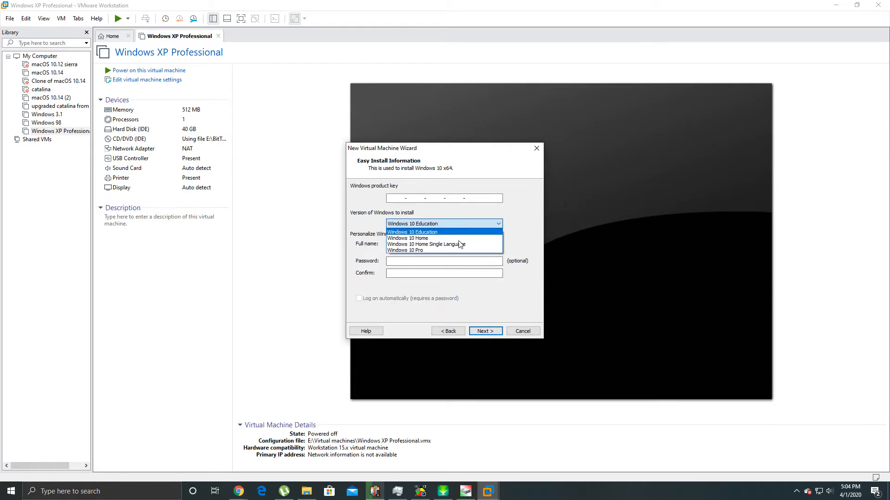
pyautogui.click(405, 251)
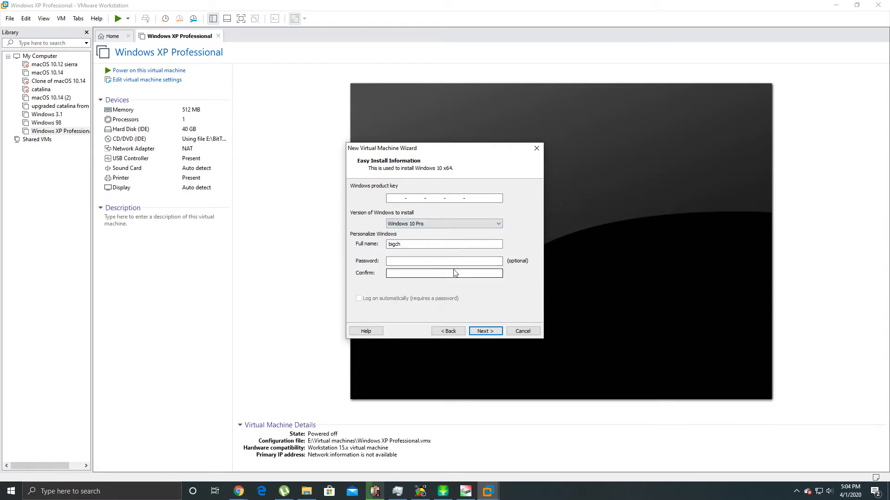
pyautogui.click(443, 262)
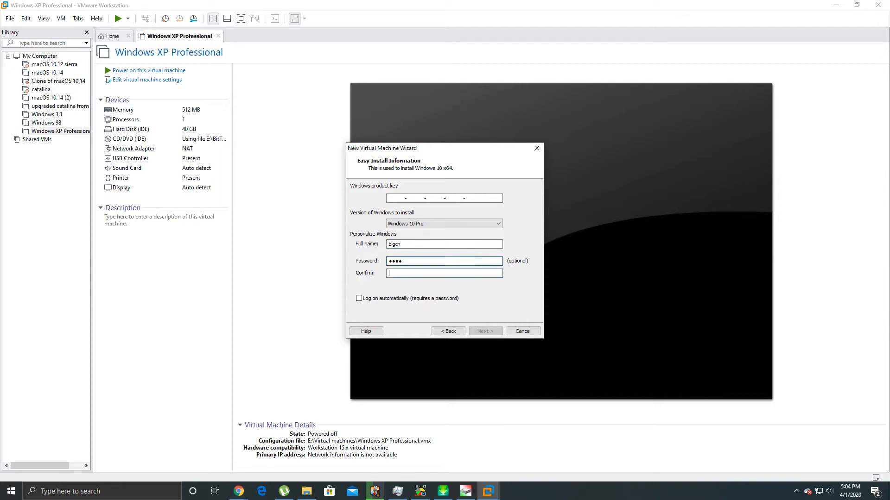
pyautogui.write('••••')
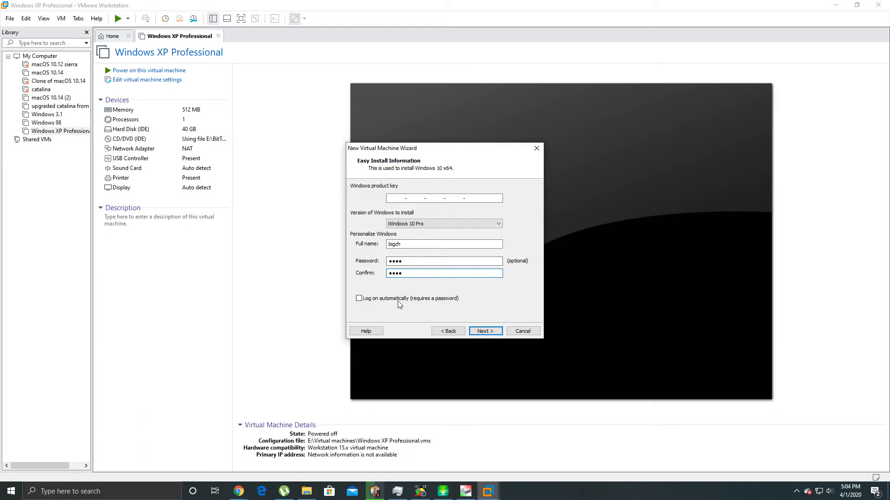
pyautogui.click(359, 299)
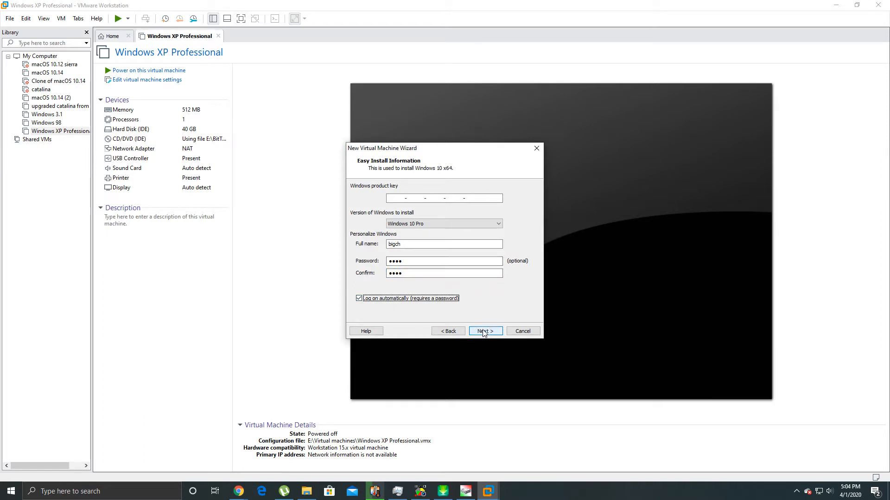
pyautogui.click(484, 331)
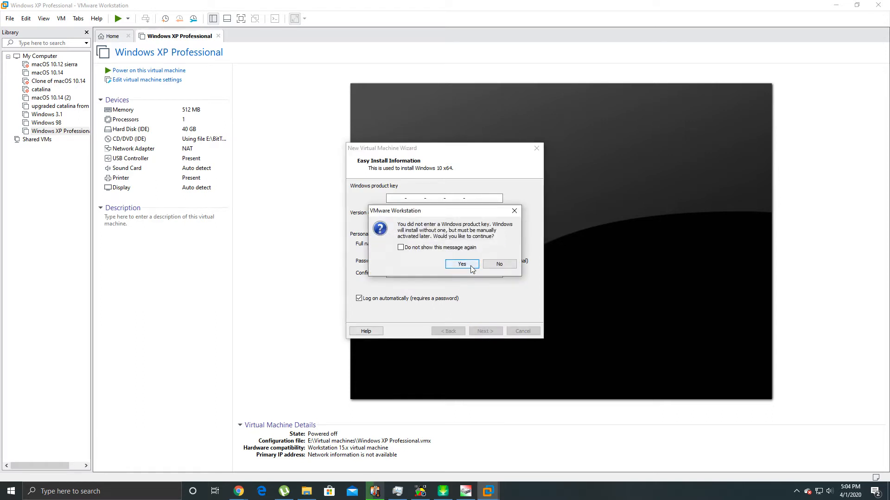
# Continue without a product key and store the VM in E:\Virtual machines, accepting the existing folder.
pyautogui.click(461, 264)
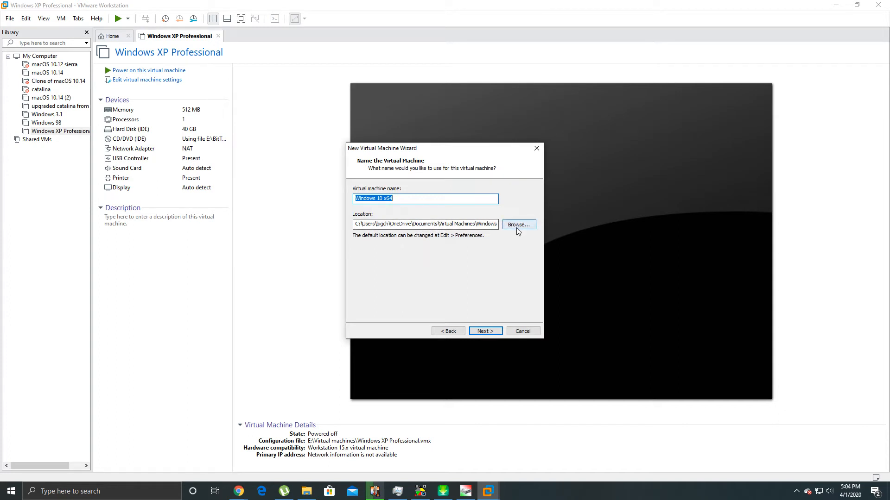
pyautogui.click(518, 224)
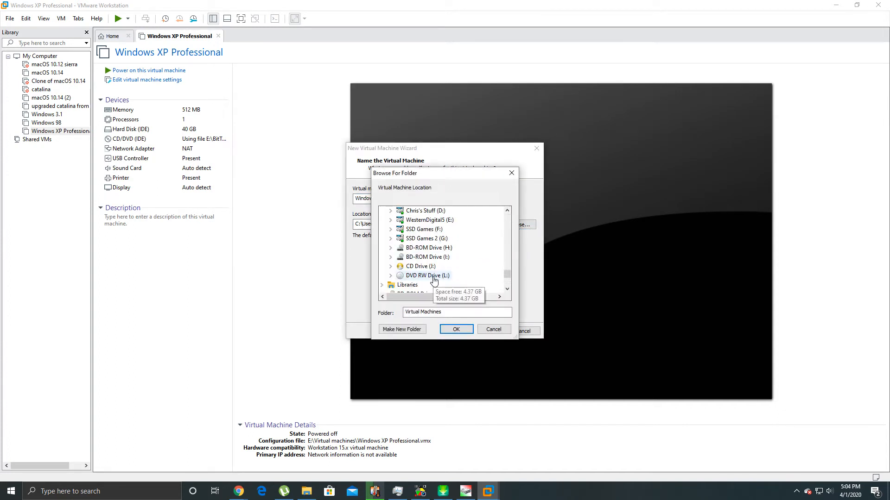
pyautogui.click(390, 219)
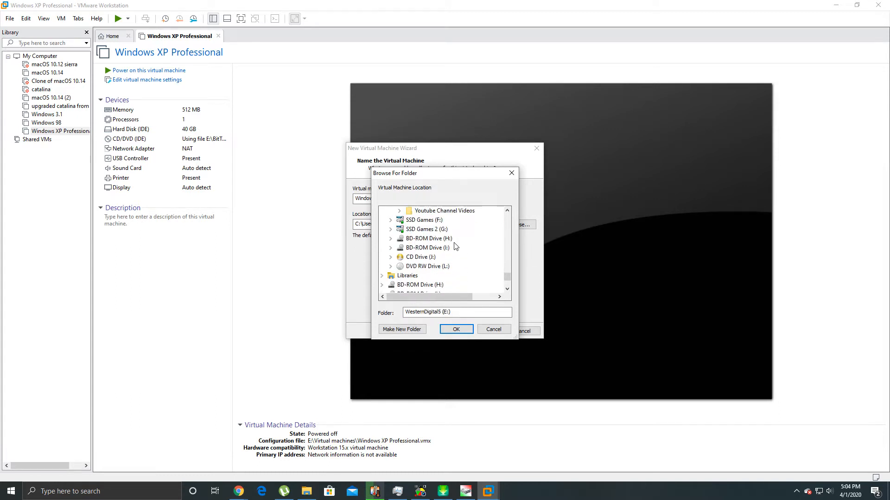
pyautogui.scroll(-3)
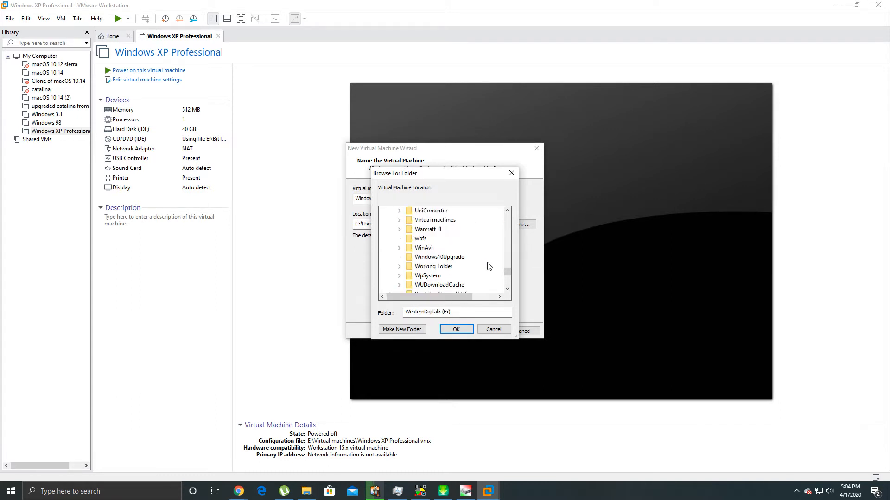
pyautogui.click(434, 220)
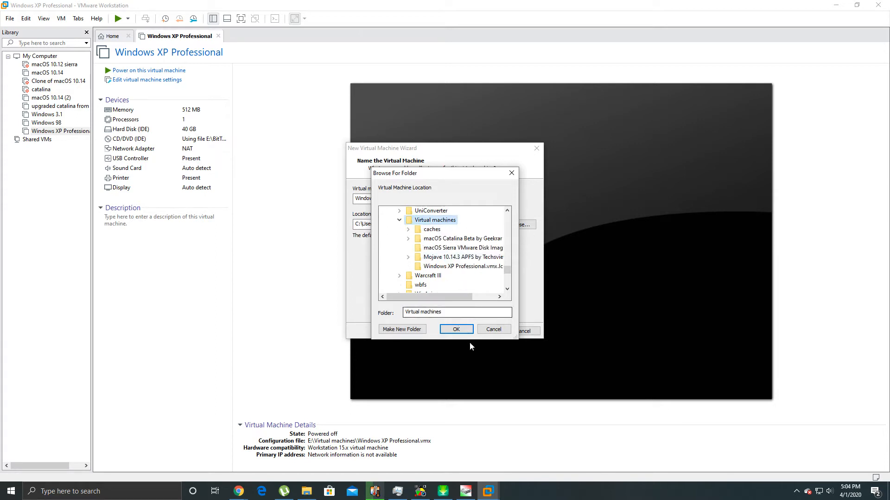
pyautogui.click(456, 329)
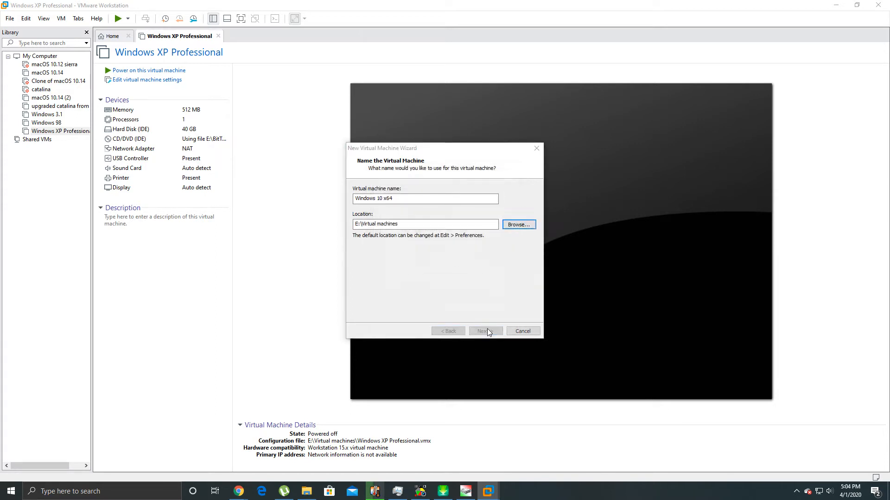
pyautogui.click(485, 331)
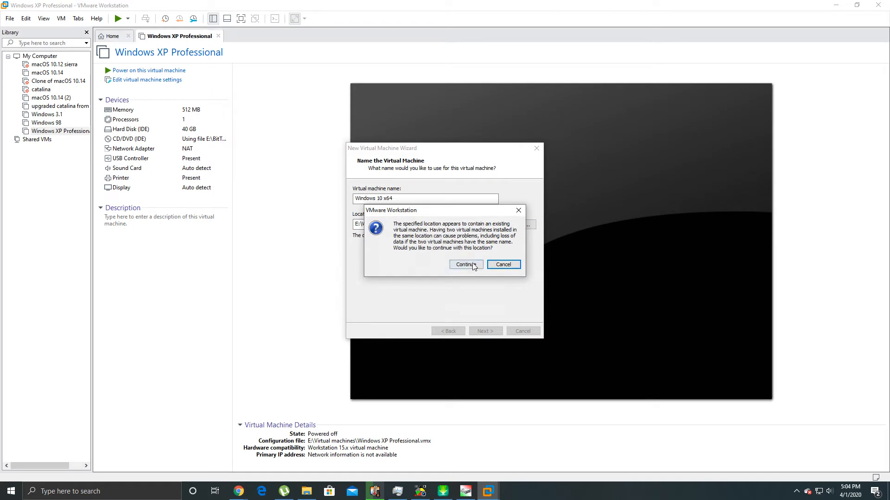
pyautogui.click(466, 265)
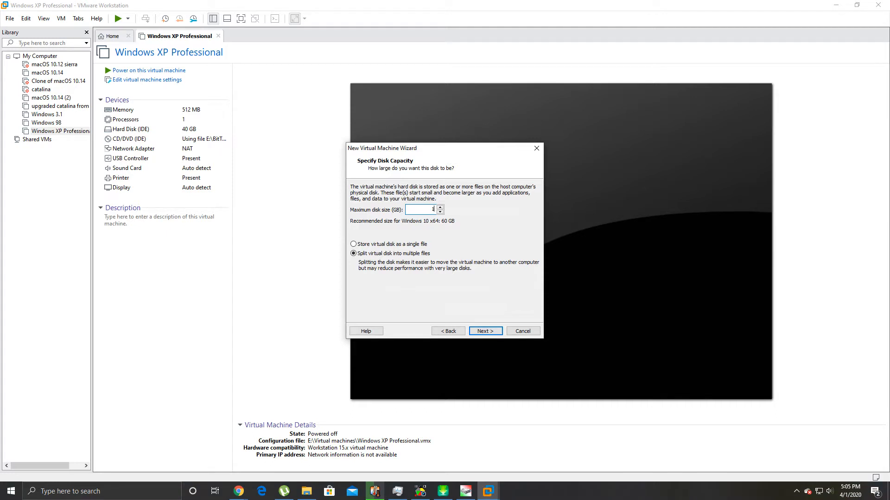
# Give the VM a 150 GB virtual disk stored as a single file.
pyautogui.write('150')
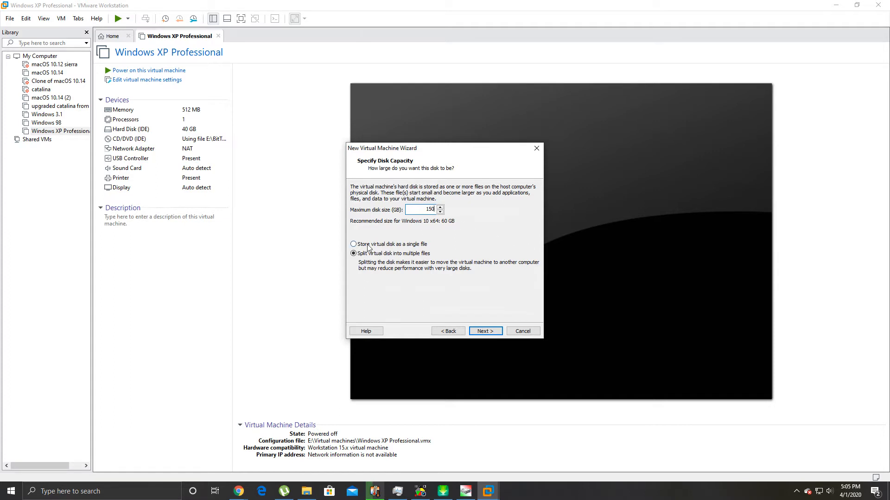
pyautogui.click(352, 245)
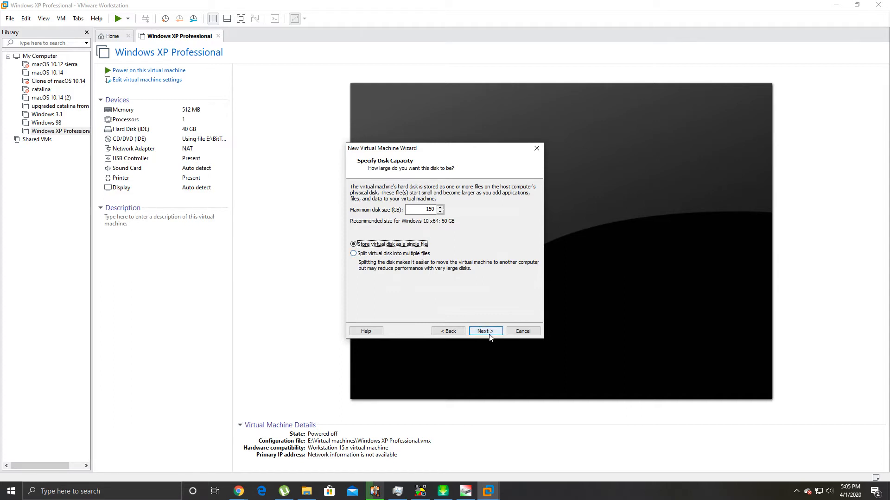
pyautogui.click(486, 331)
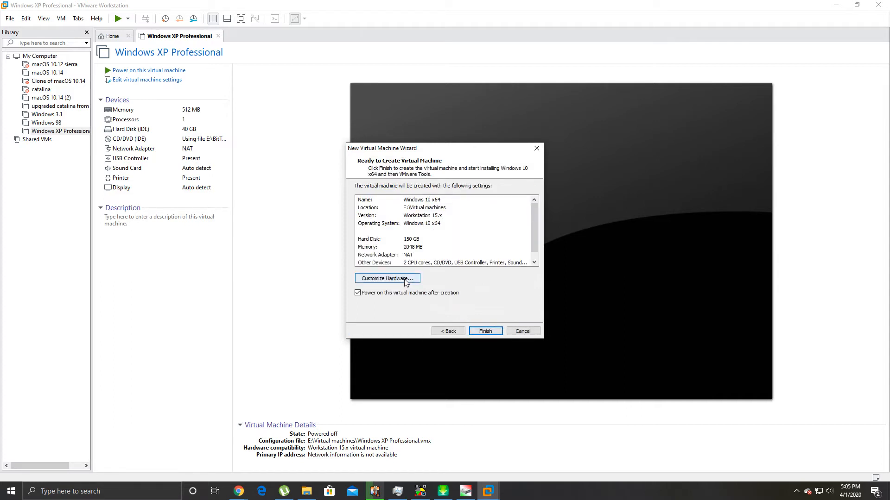
# In Customize Hardware, set the processors to 1 processor with 4 cores.
pyautogui.click(387, 278)
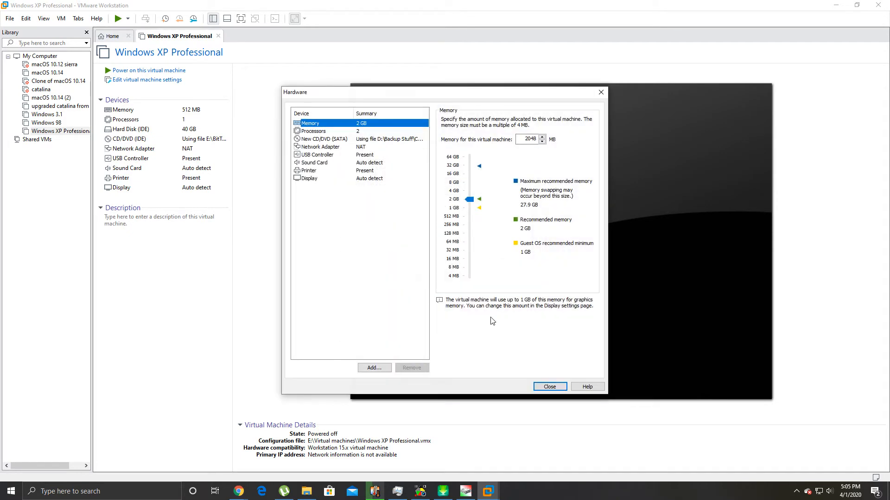
pyautogui.click(313, 131)
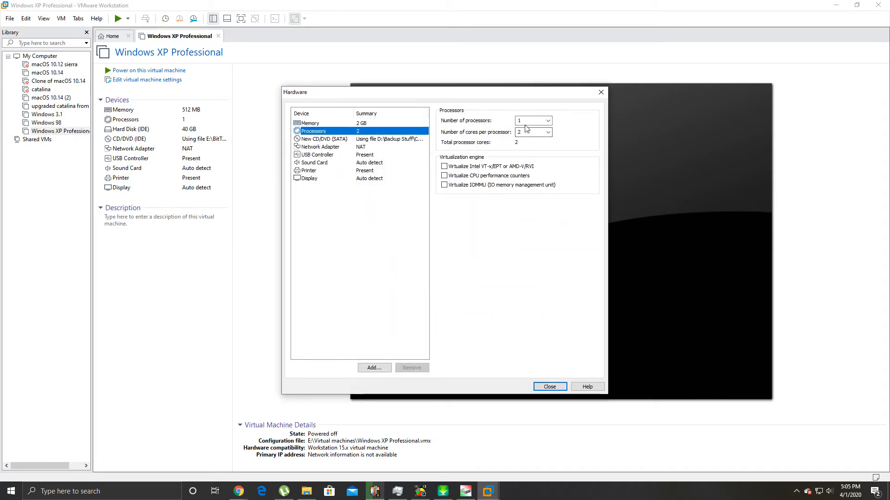
pyautogui.click(547, 120)
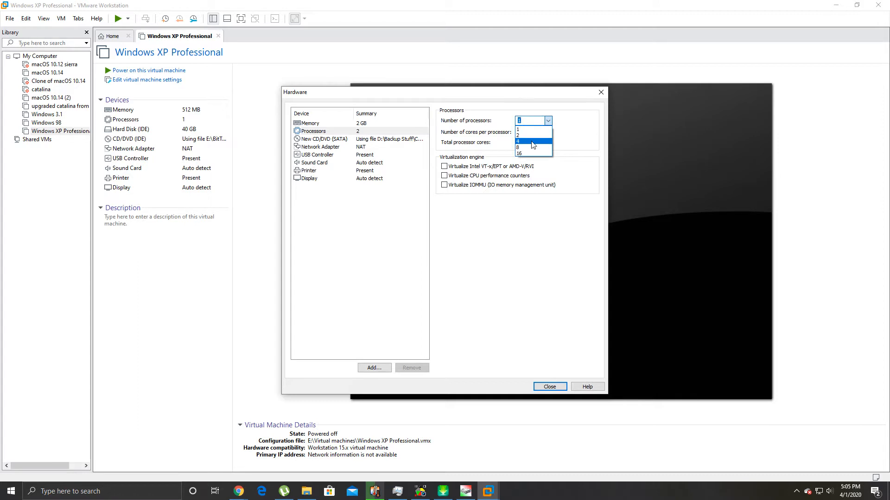
pyautogui.click(520, 141)
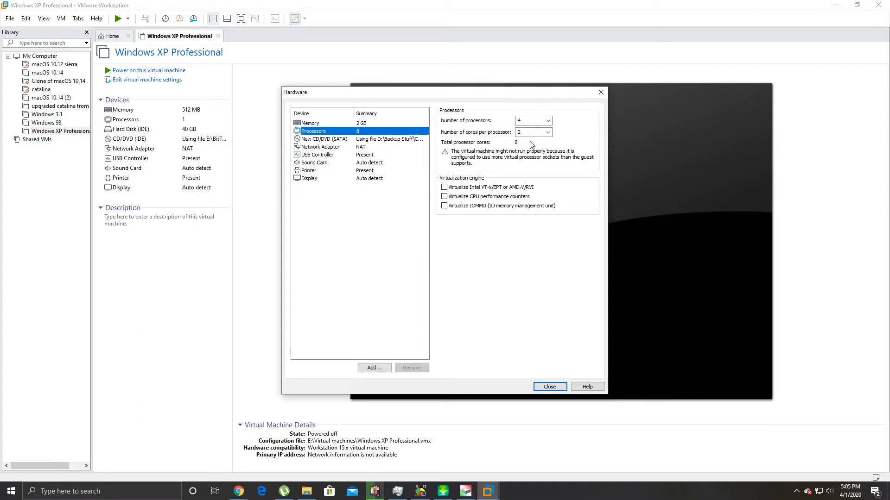
pyautogui.click(546, 120)
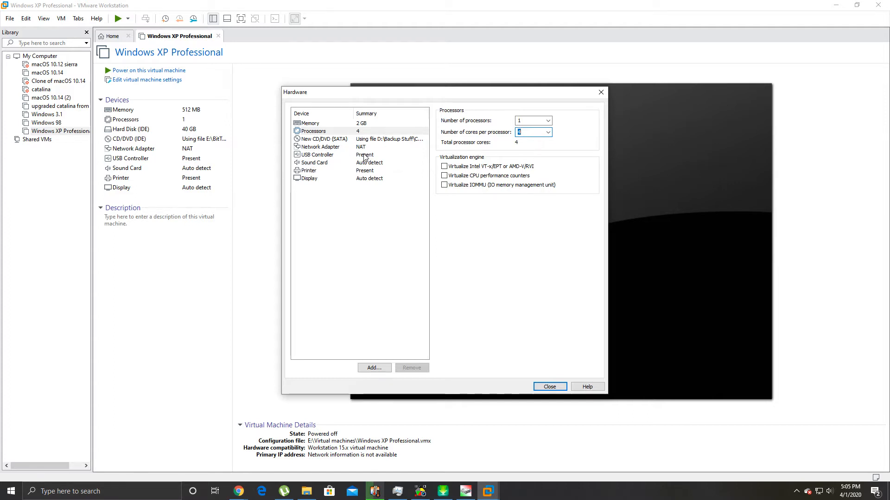
# Set the VM memory to 16000 MB.
pyautogui.click(309, 123)
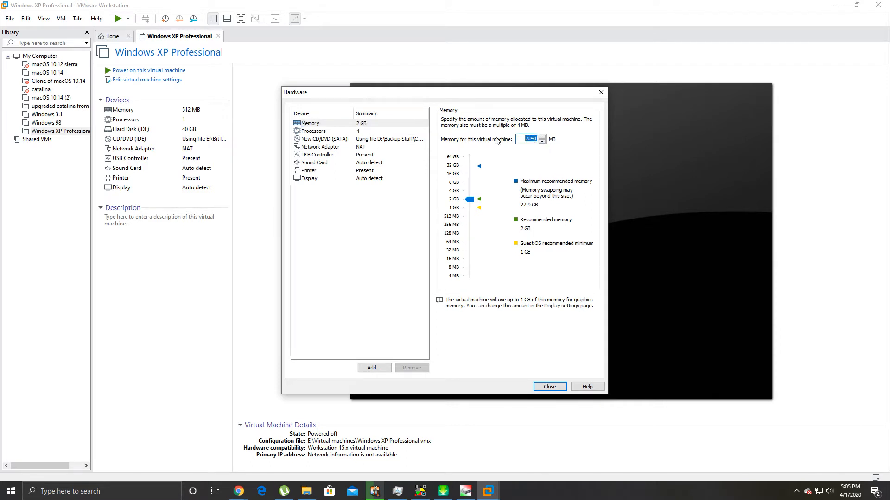
pyautogui.write('16')
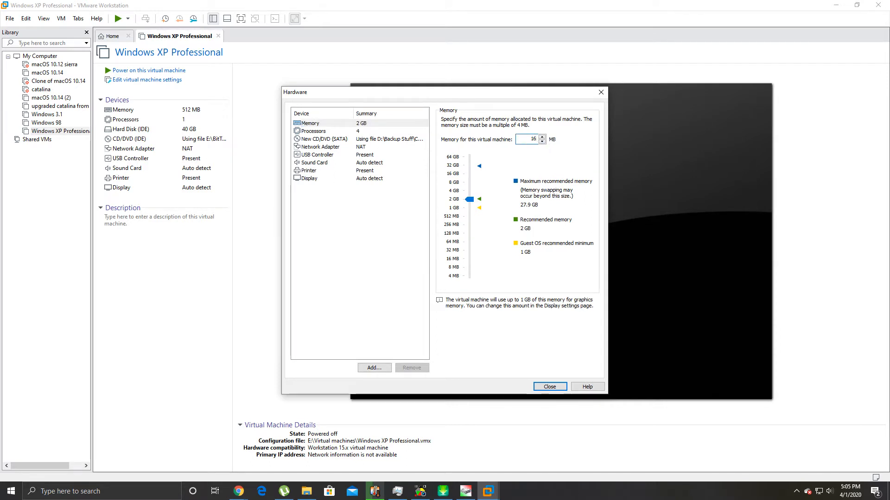
pyautogui.write('16000')
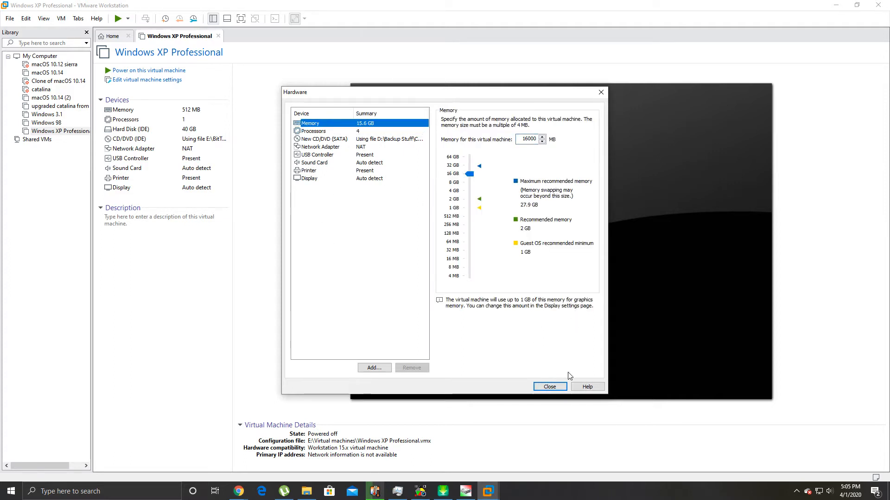
pyautogui.moveTo(542, 391)
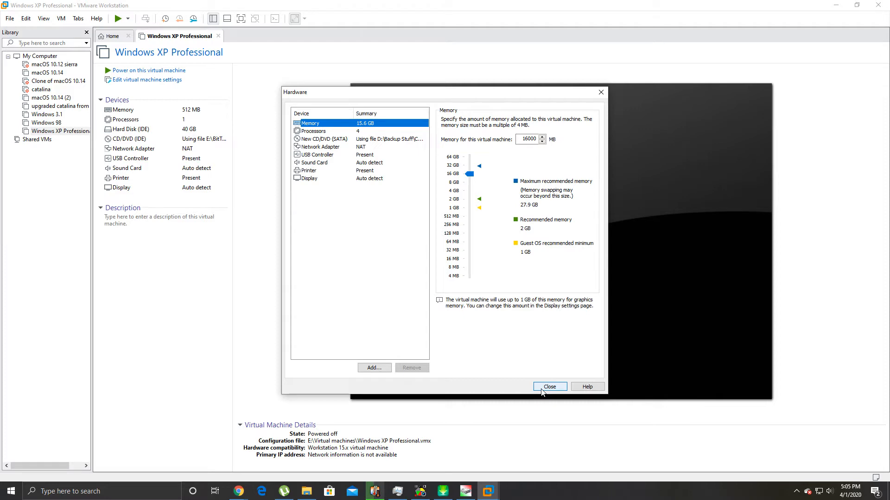
# Close the hardware settings and finish the wizard to create the Windows 10 x64 VM.
pyautogui.click(550, 387)
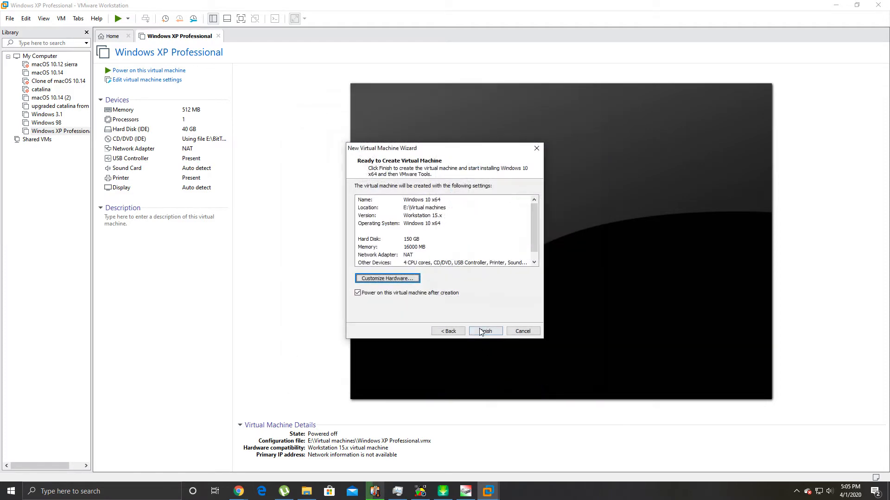
pyautogui.click(486, 331)
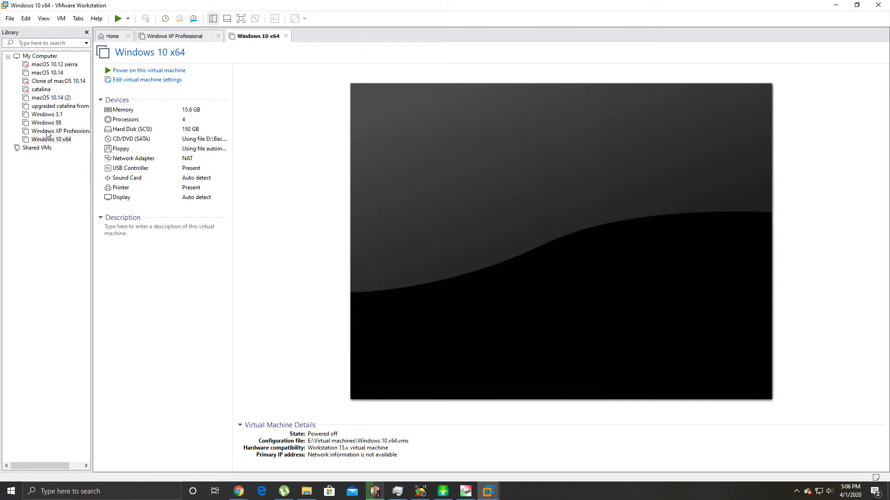
# Power on the Windows 10 x64 VM and give the Windows Setup screen input focus.
pyautogui.click(51, 132)
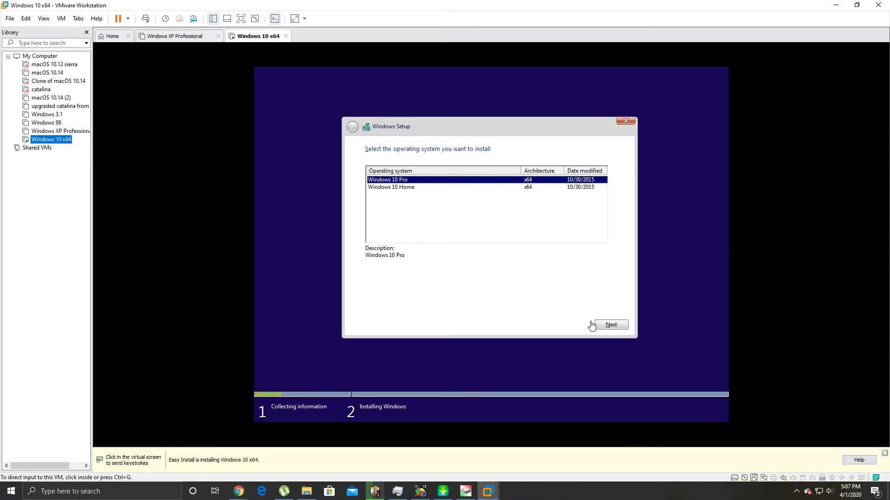
pyautogui.click(612, 326)
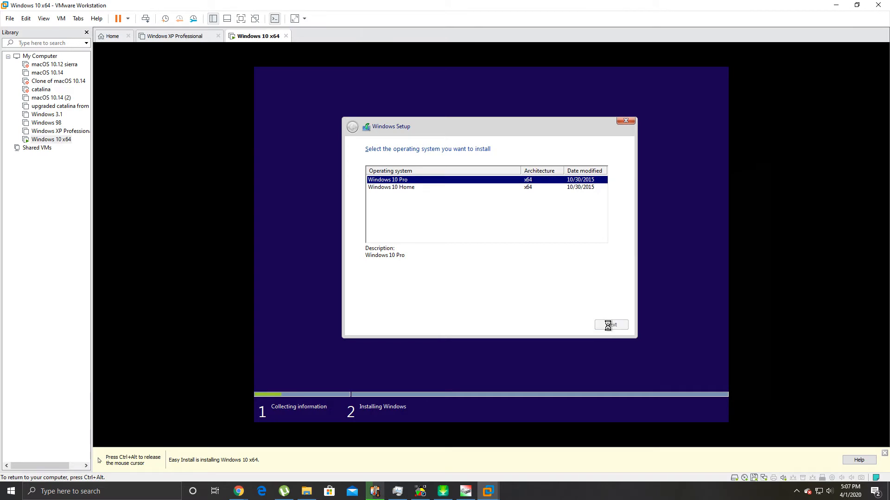
pyautogui.click(611, 326)
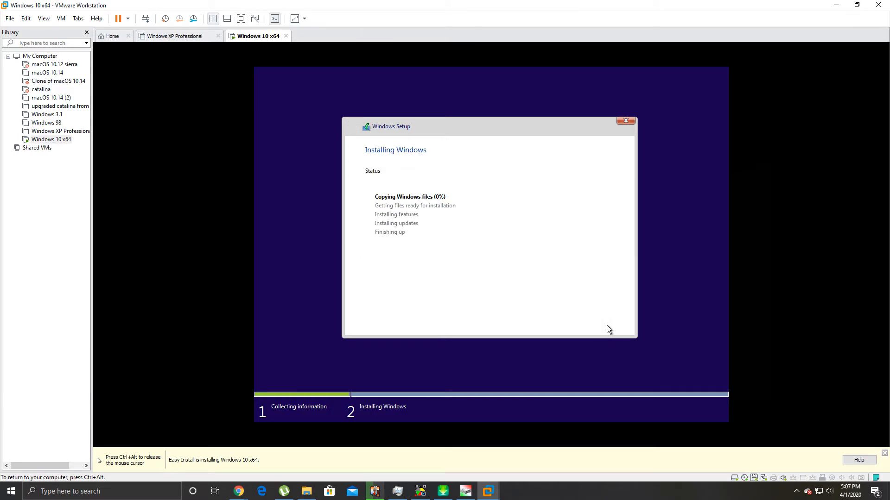
pyautogui.moveTo(537, 270)
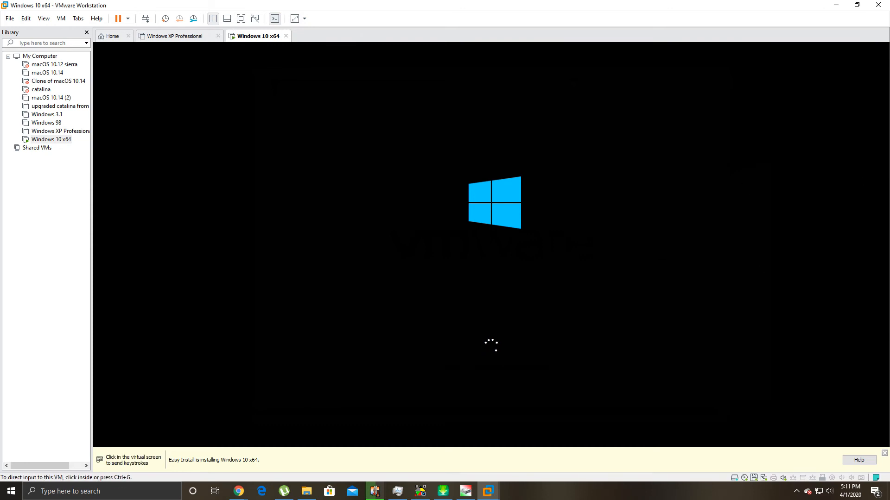
pyautogui.moveTo(43, 280)
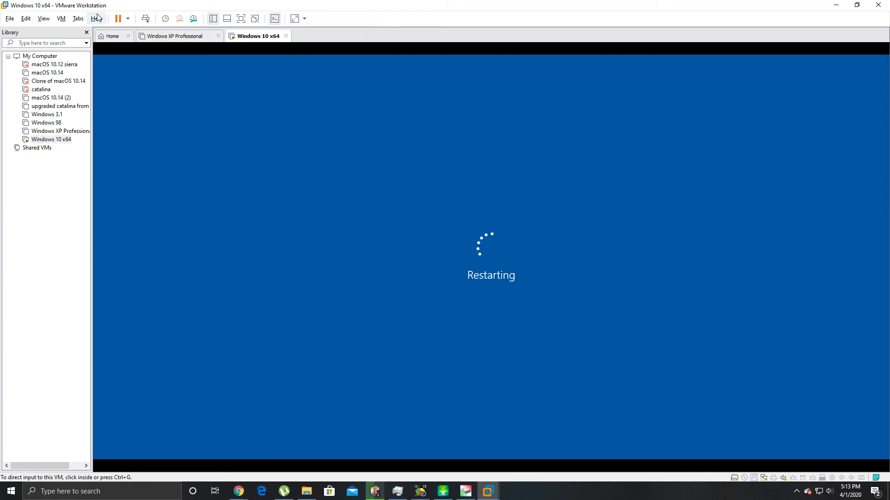
pyautogui.click(97, 19)
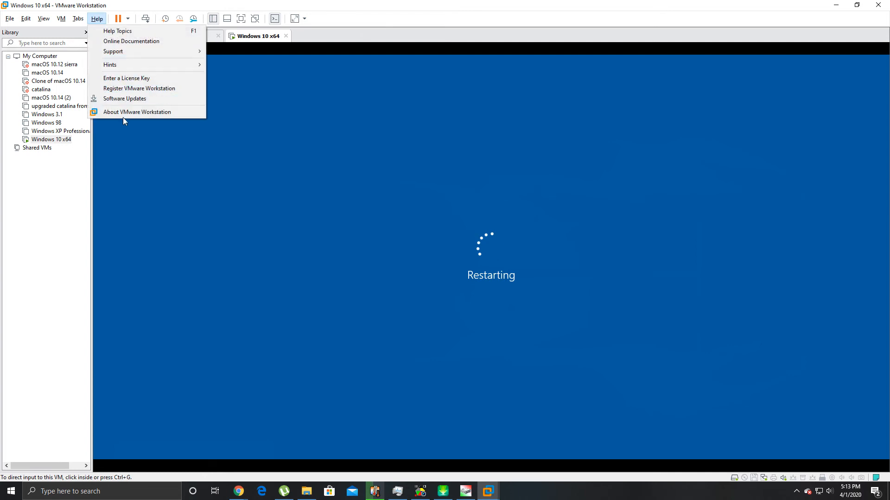
pyautogui.click(136, 111)
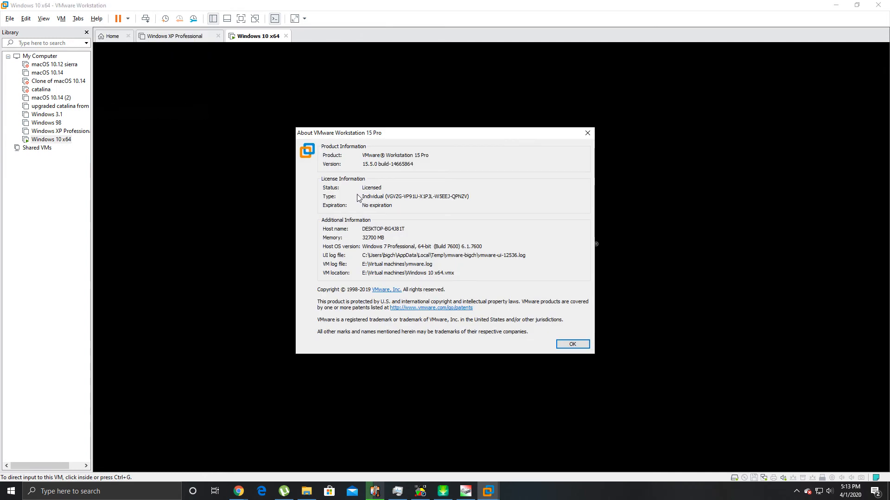
pyautogui.moveTo(560, 344)
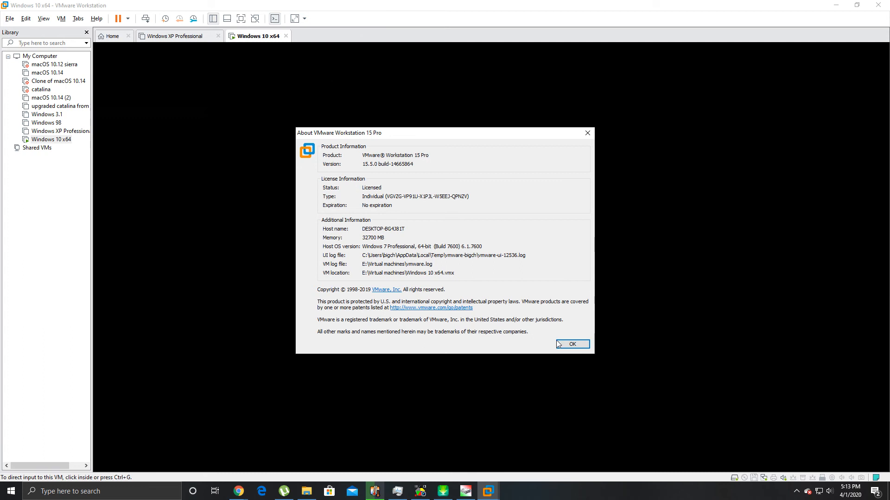
pyautogui.click(572, 344)
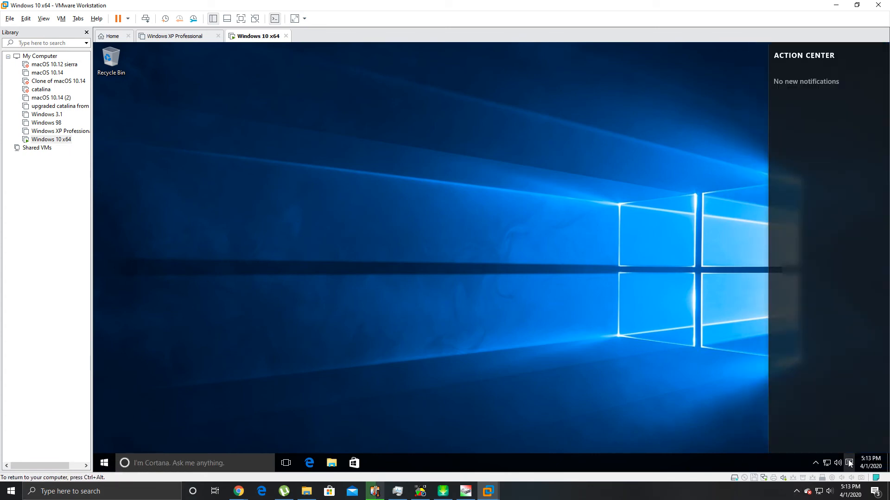
# Dismiss the guest's notification panel, then launch Edge and close all its tabs.
pyautogui.click(849, 462)
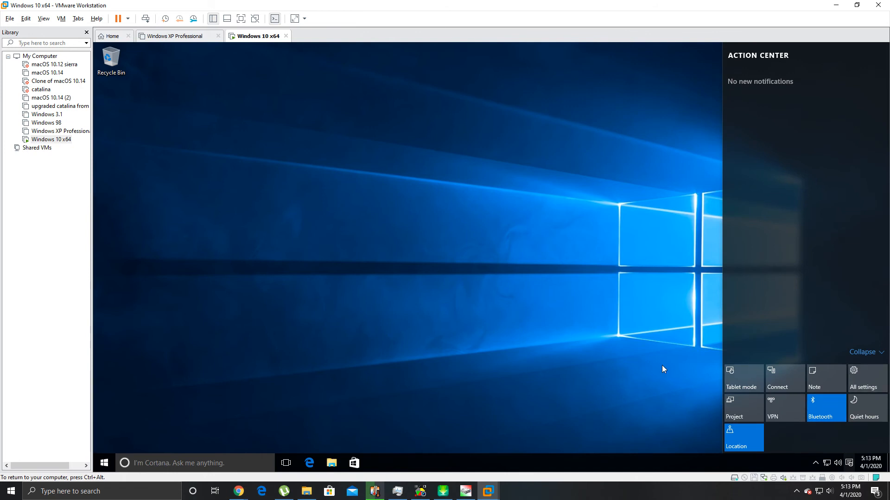
pyautogui.moveTo(769, 372)
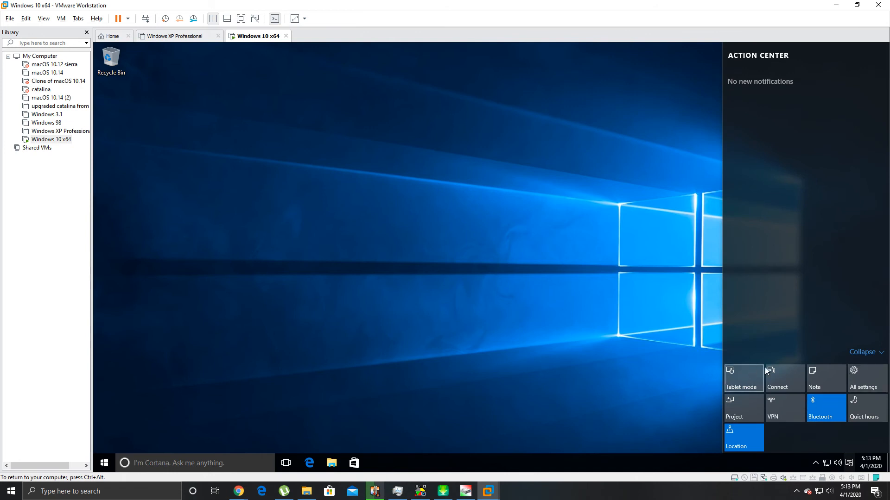
pyautogui.click(784, 378)
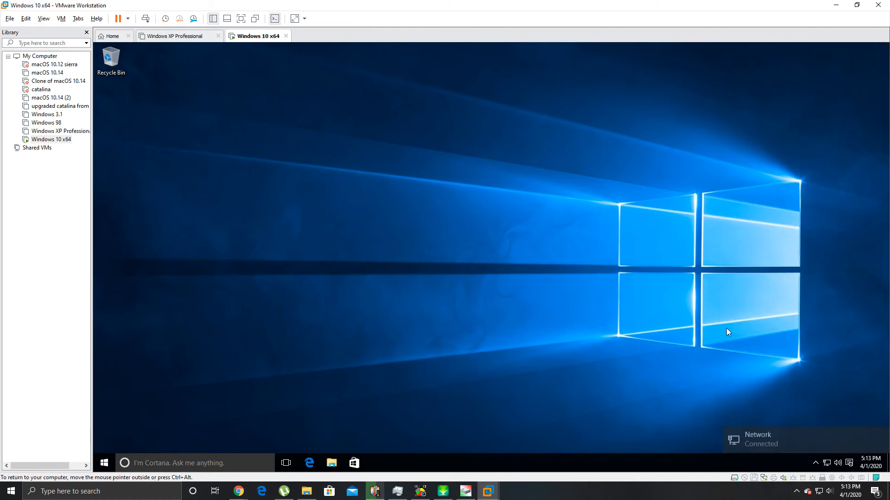
pyautogui.click(308, 463)
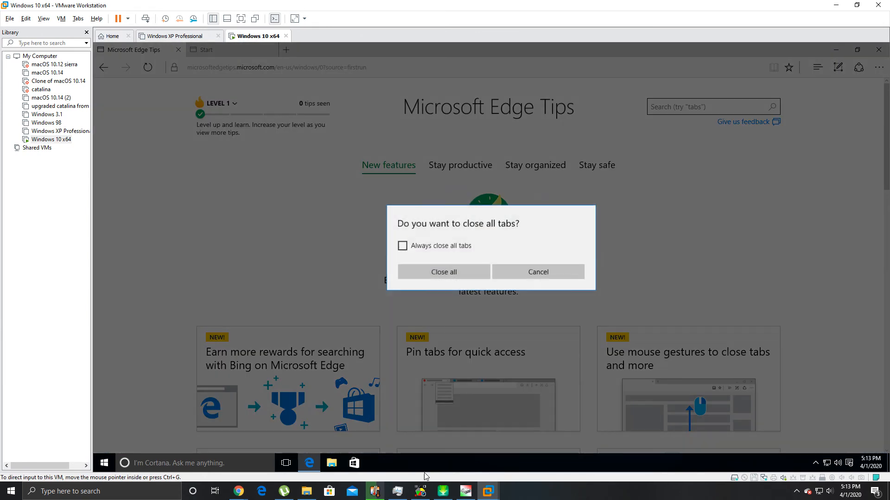
pyautogui.click(443, 272)
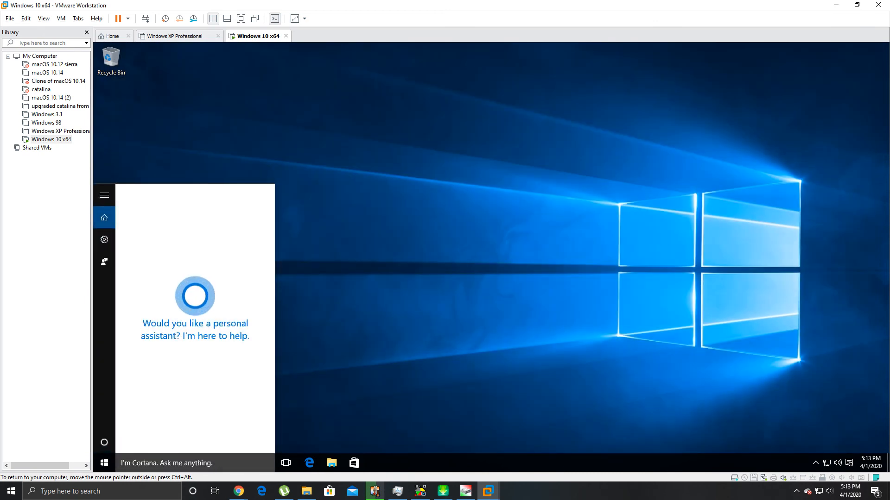
# Search 'control' in Cortana, open Control Panel and go to Hardware and Sound.
pyautogui.write('control')
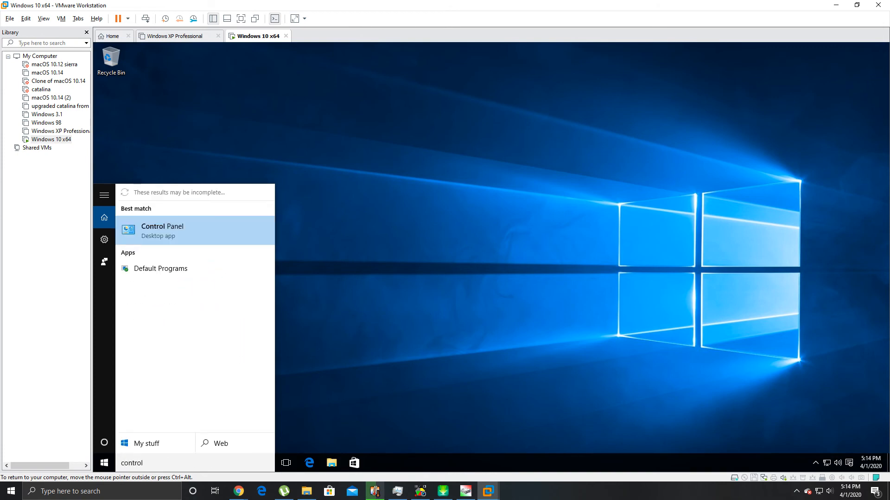
pyautogui.click(162, 230)
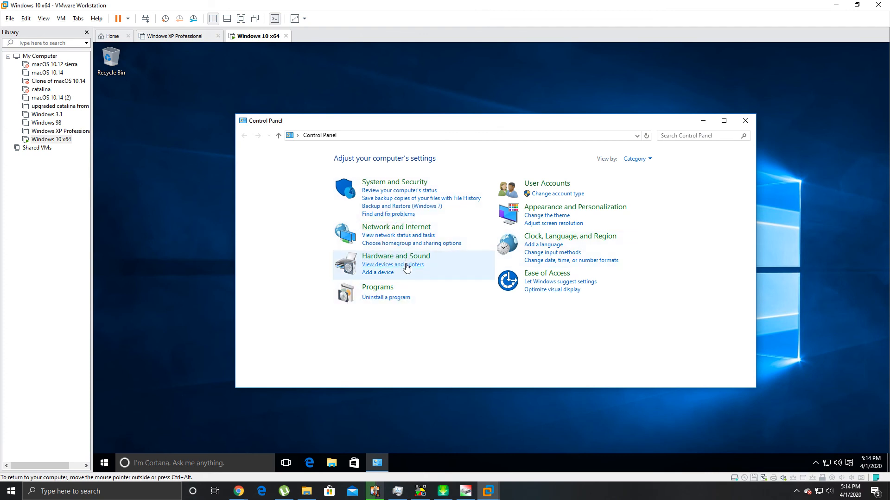
pyautogui.click(393, 265)
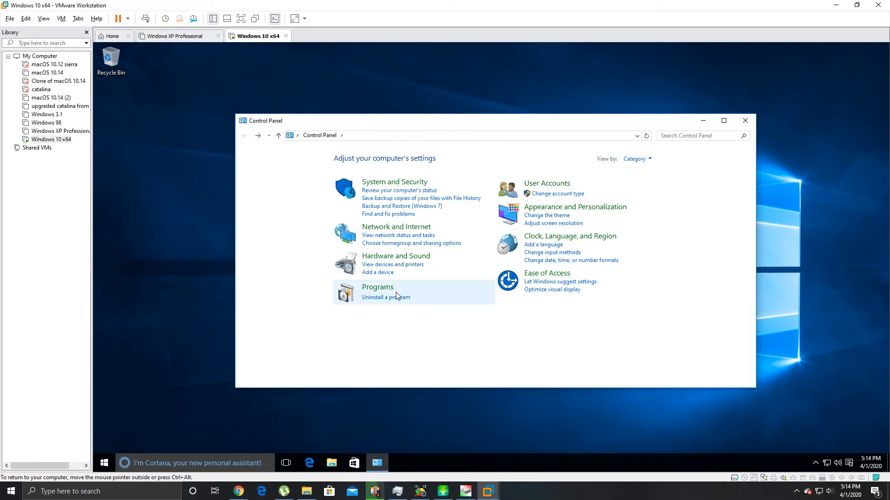
pyautogui.moveTo(400, 258)
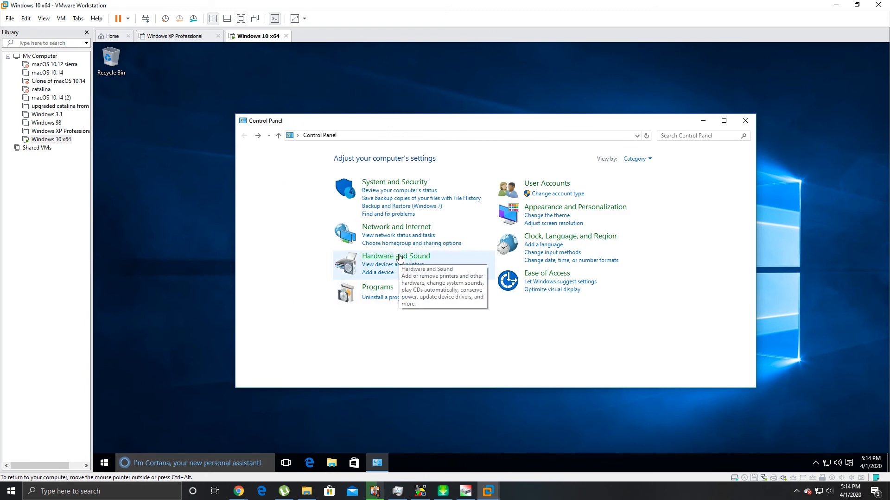
pyautogui.click(395, 256)
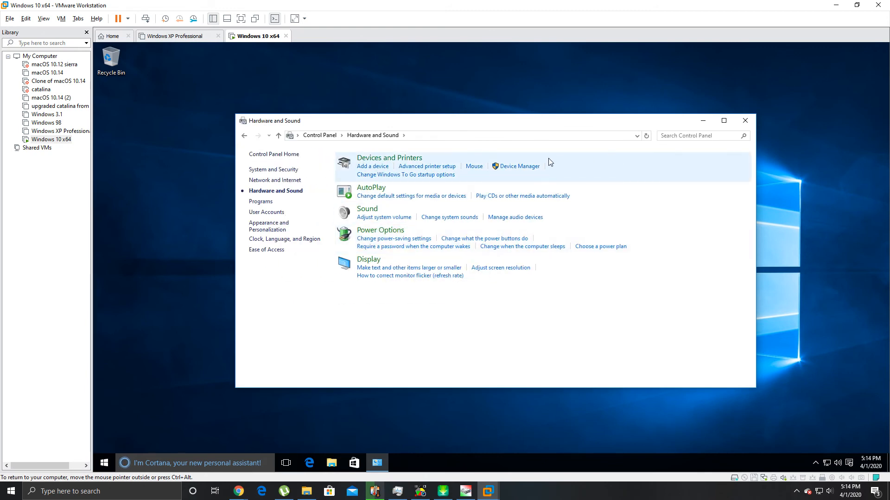
# In Device Manager expand Monitors, IDE controllers and Display adapters, select VMware SVGA 3D, then close it.
pyautogui.click(518, 166)
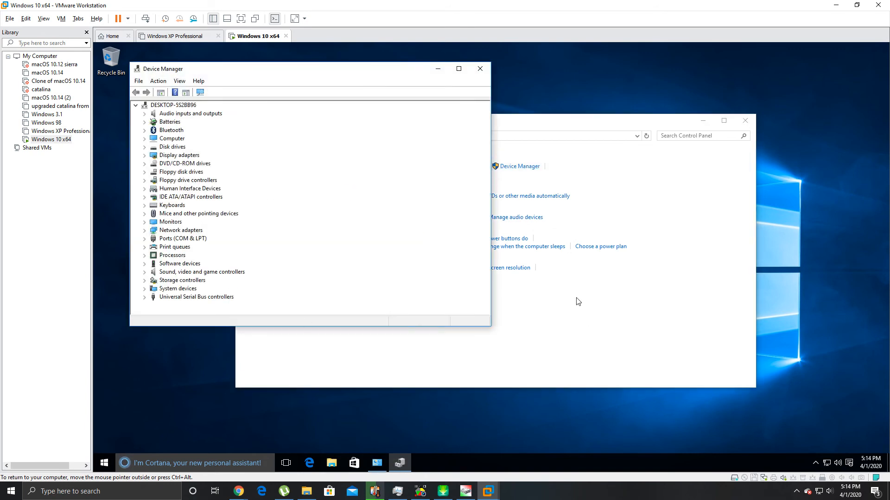
pyautogui.moveTo(380, 97)
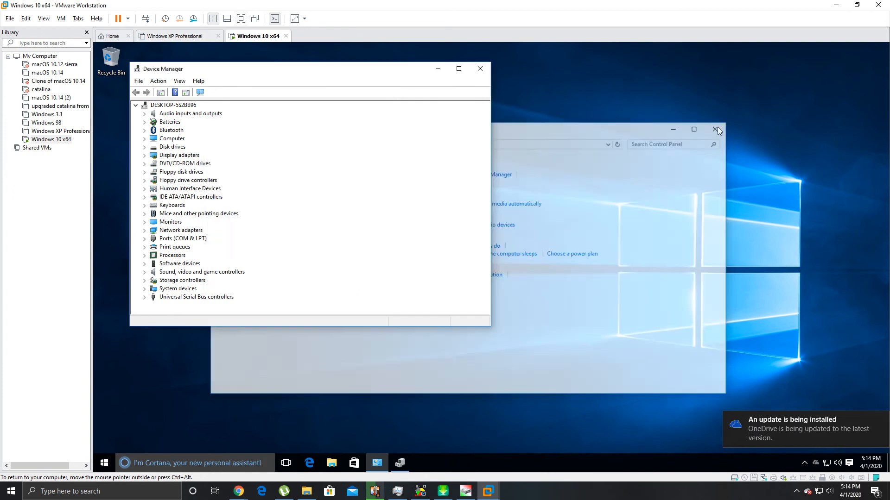
pyautogui.click(715, 129)
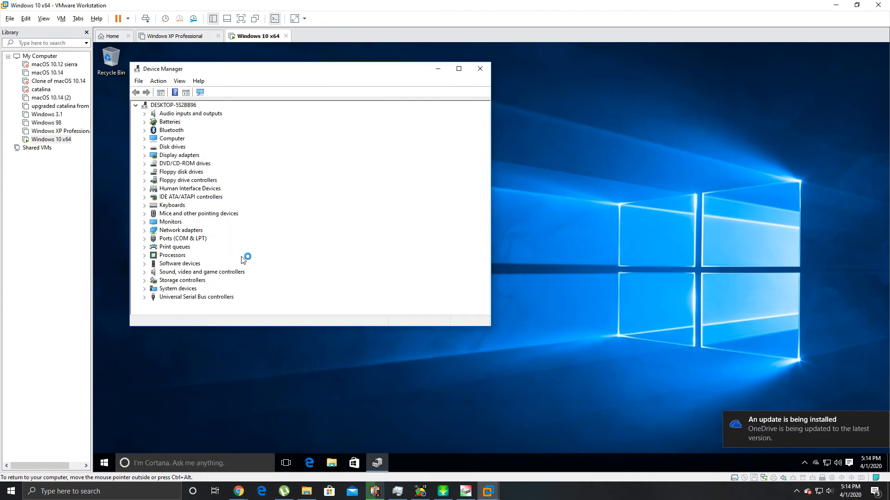
pyautogui.moveTo(195, 254)
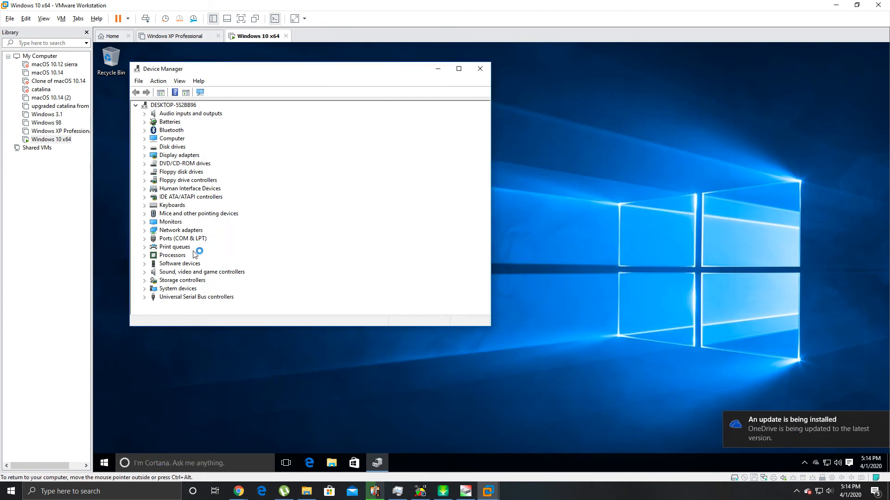
pyautogui.click(144, 221)
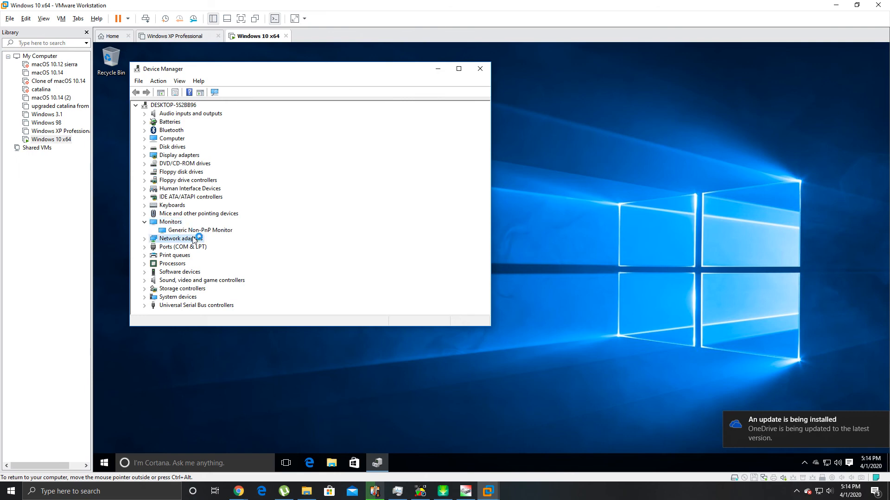
pyautogui.click(144, 196)
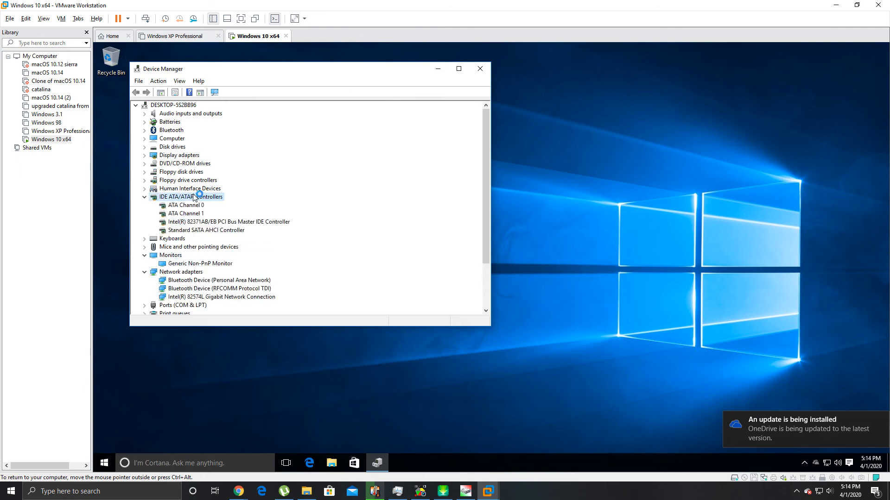
pyautogui.click(144, 155)
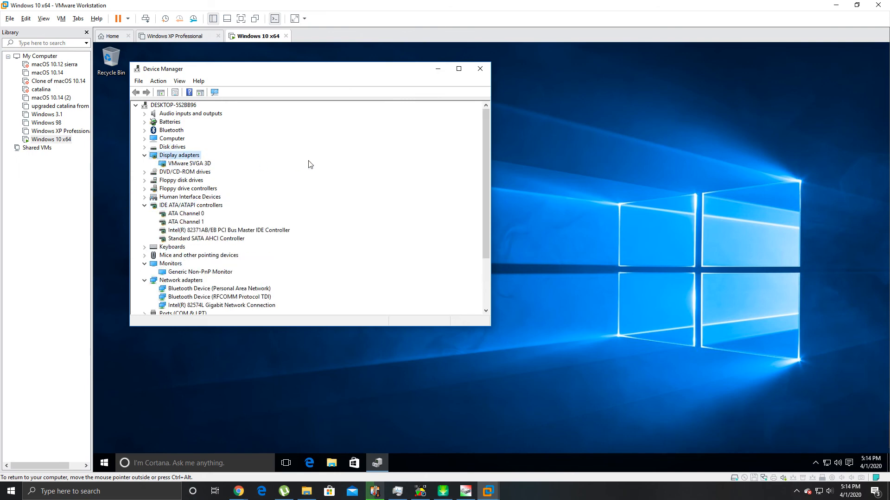
pyautogui.click(189, 163)
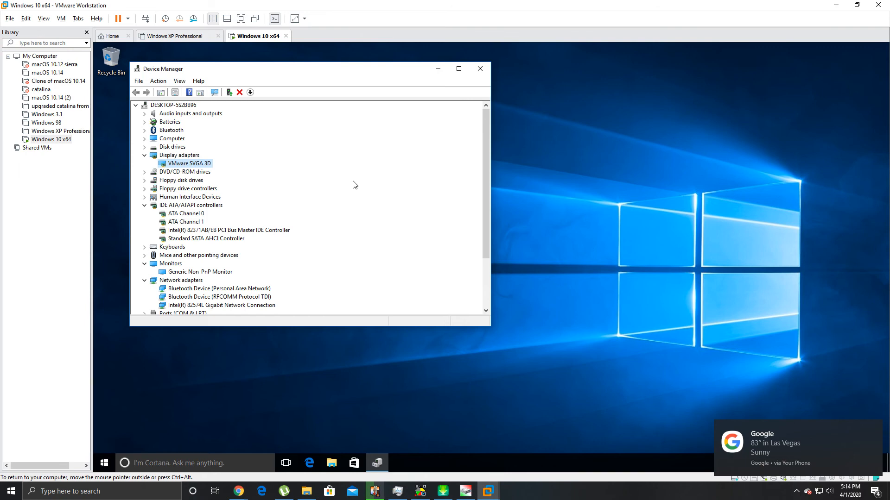
pyautogui.click(480, 69)
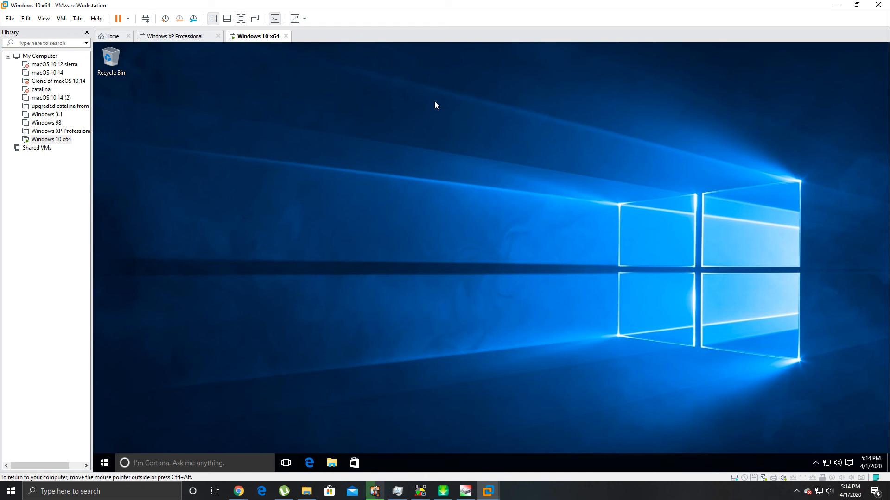
# Toggle Start, right-click the desktop, then launch Task Manager via Ctrl+Alt+Delete.
pyautogui.click(105, 463)
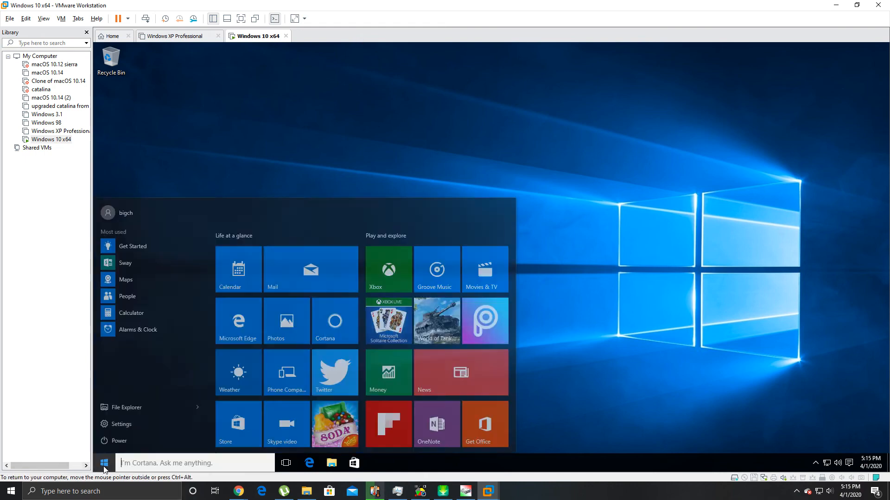
pyautogui.click(105, 463)
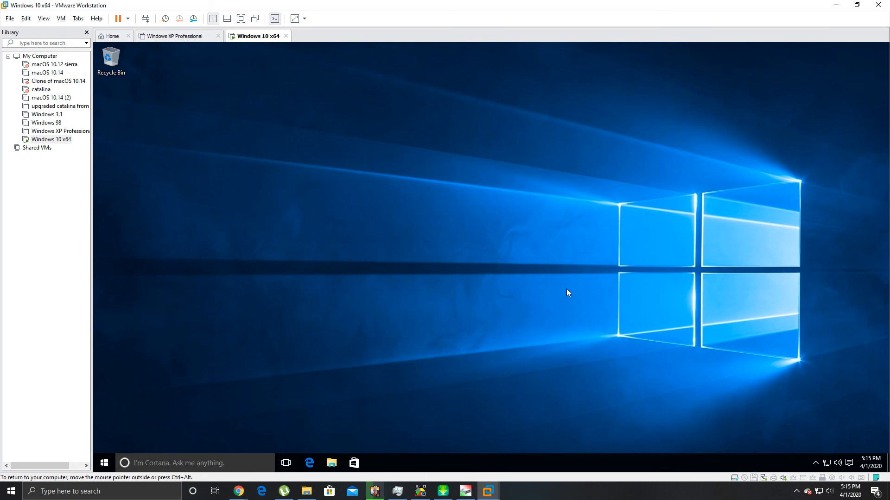
pyautogui.rightClick(568, 291)
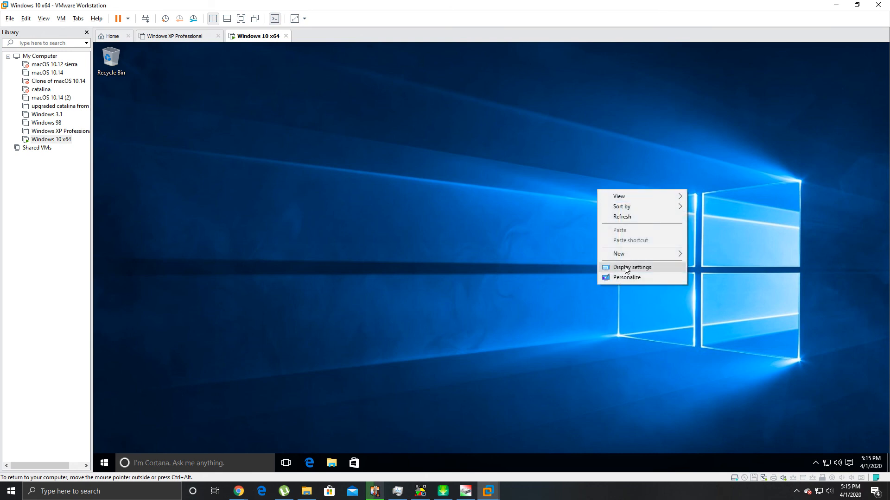
pyautogui.press('ctrl+alt+delete')
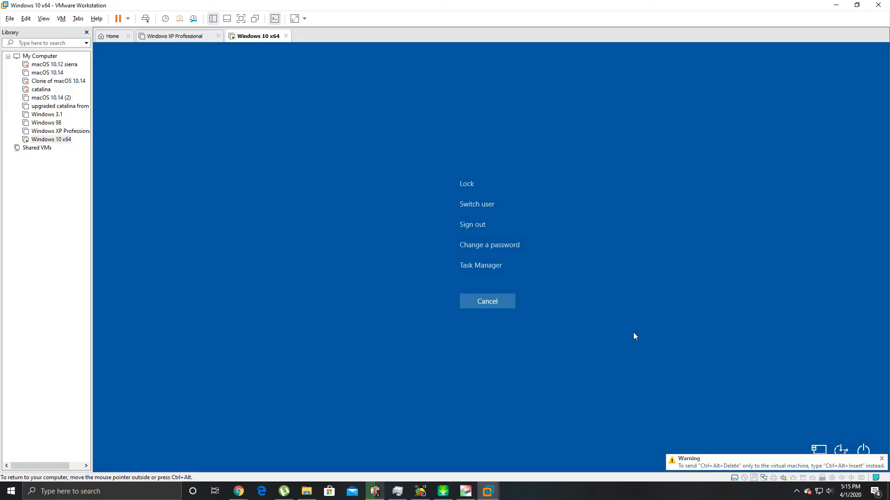
pyautogui.moveTo(681, 319)
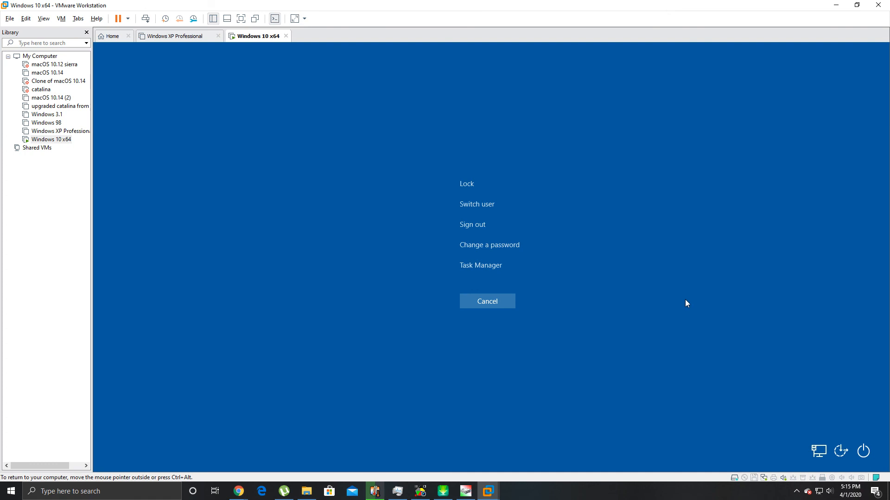
pyautogui.click(480, 265)
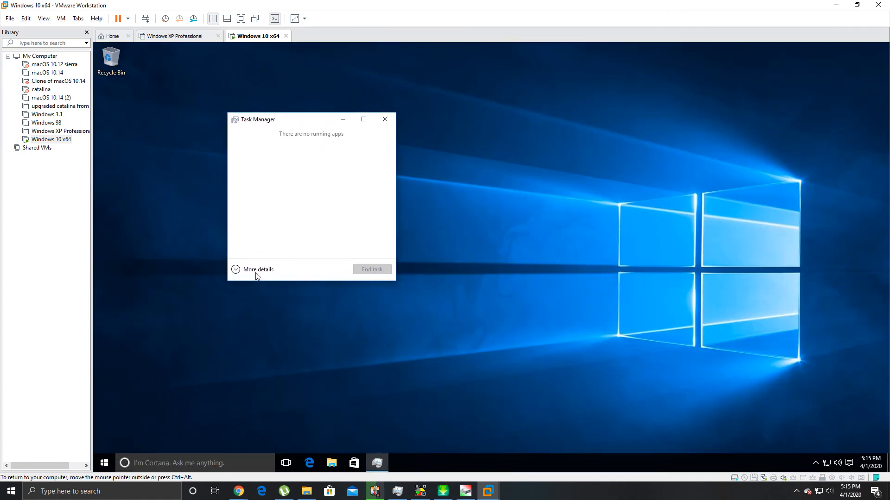
# Expand Task Manager to detailed view, accept the OneDrive update download, and show CPU performance.
pyautogui.click(253, 269)
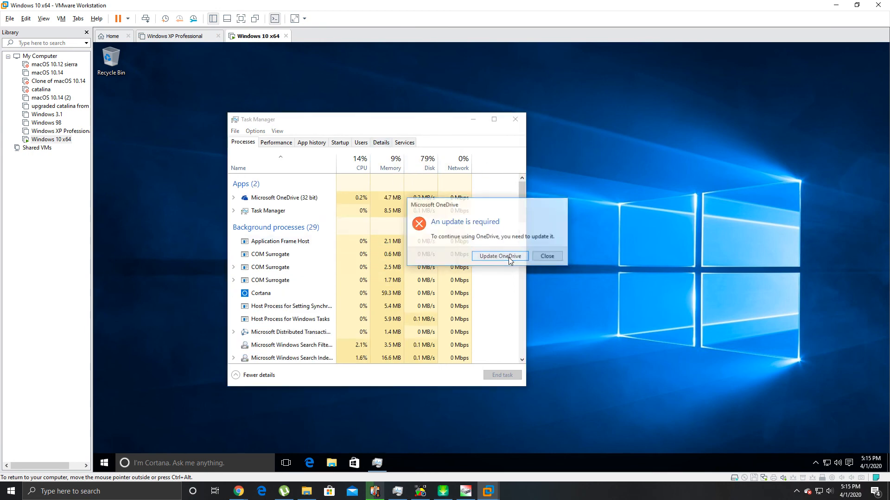
pyautogui.click(500, 256)
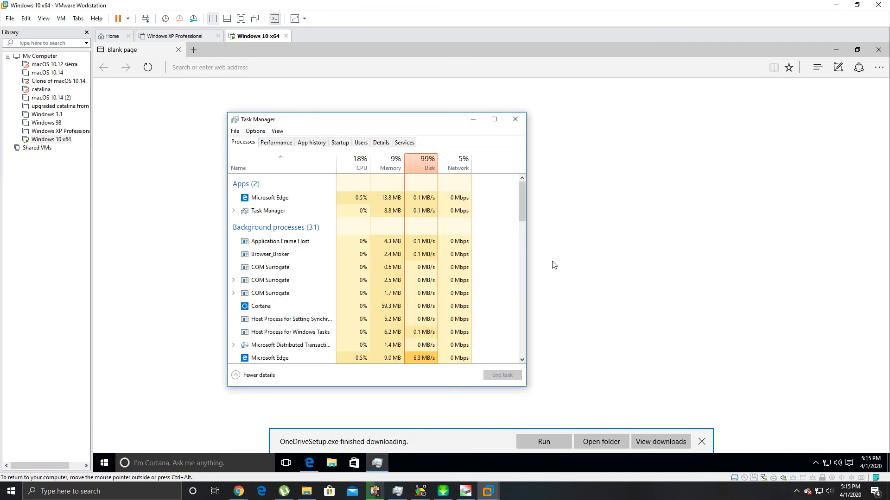
pyautogui.click(276, 143)
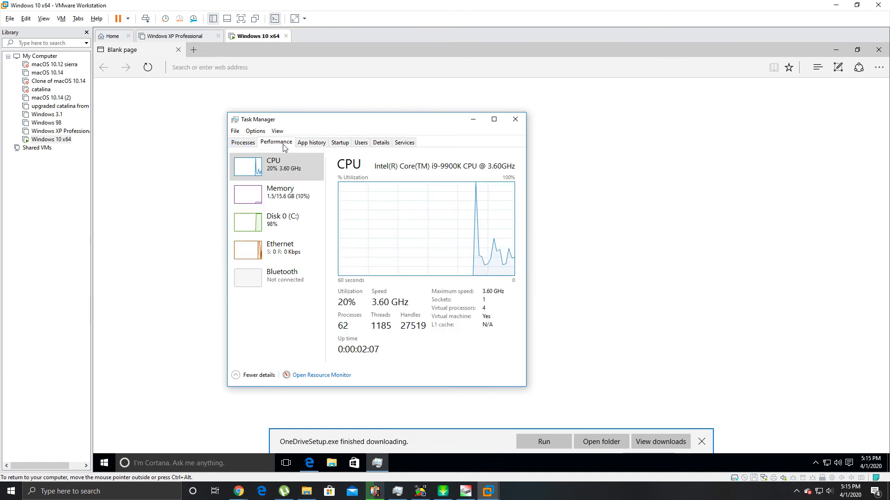
pyautogui.moveTo(378, 177)
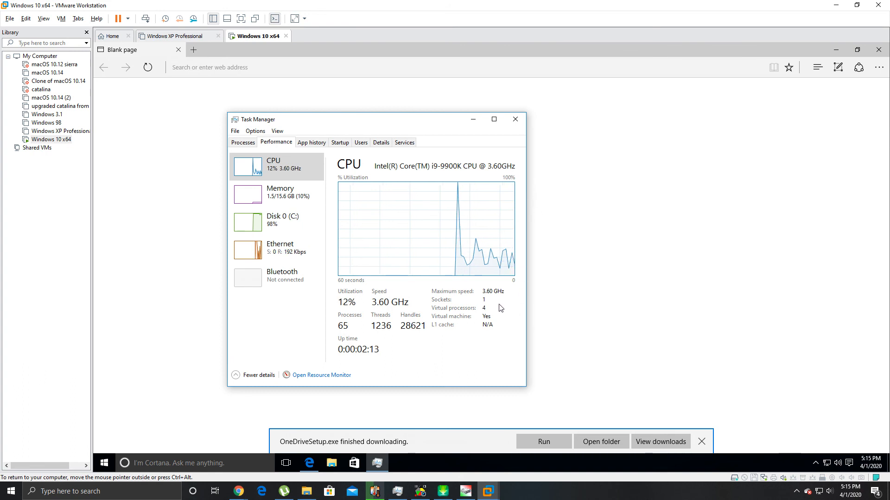
# Review the App history and Startup items, return to Performance, then close Task Manager.
pyautogui.click(311, 142)
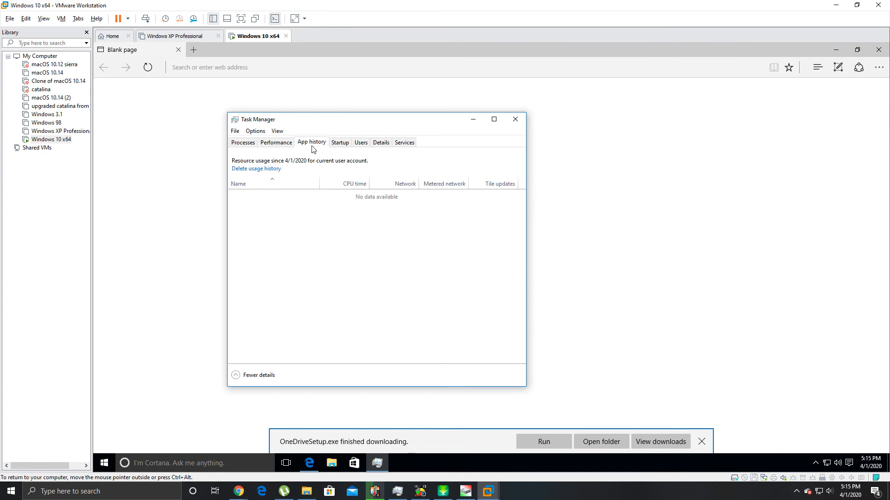
pyautogui.click(339, 142)
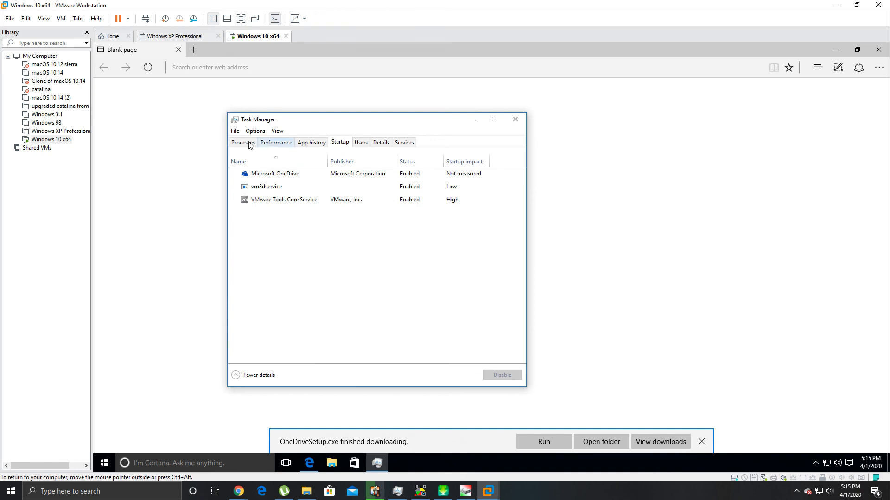
pyautogui.click(276, 143)
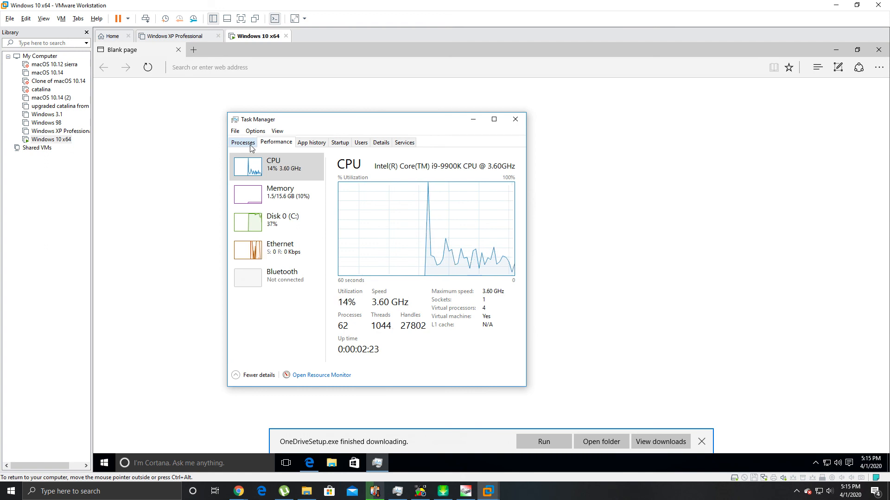
pyautogui.click(243, 142)
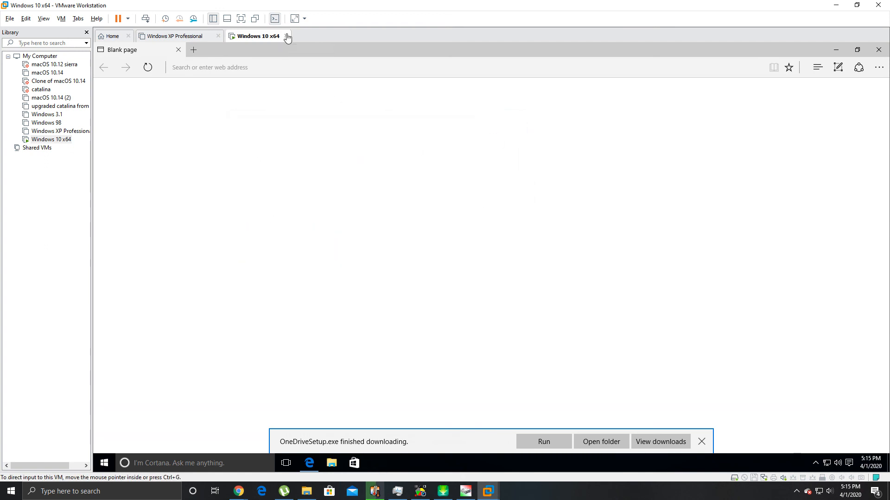
# Cancel the VM-still-powered-on warning and close the blank Edge window, leaving the guest desktop.
pyautogui.click(287, 36)
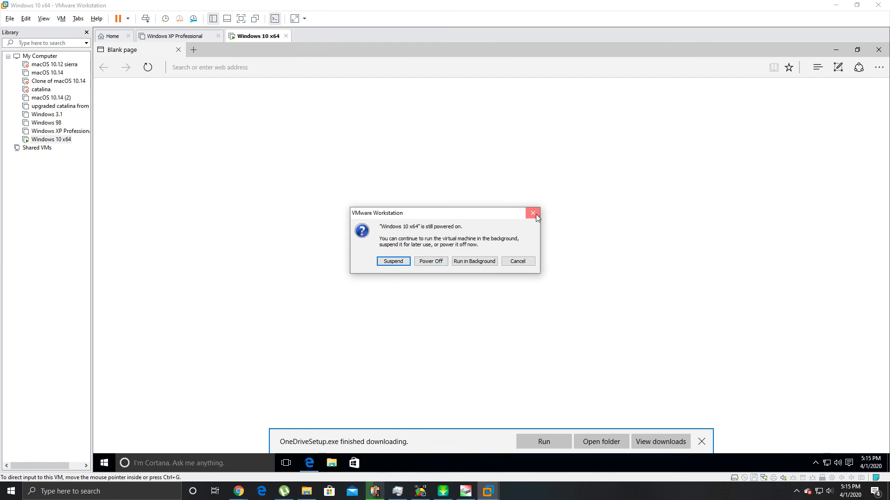
pyautogui.click(533, 214)
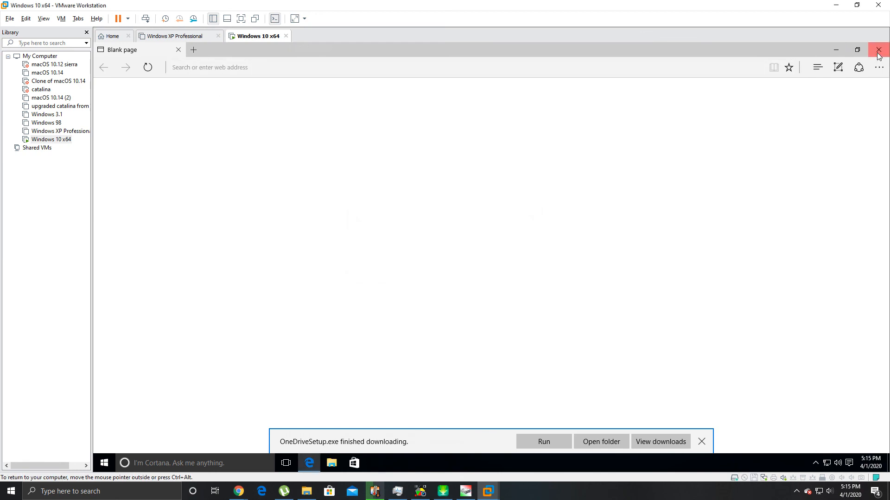
pyautogui.click(879, 49)
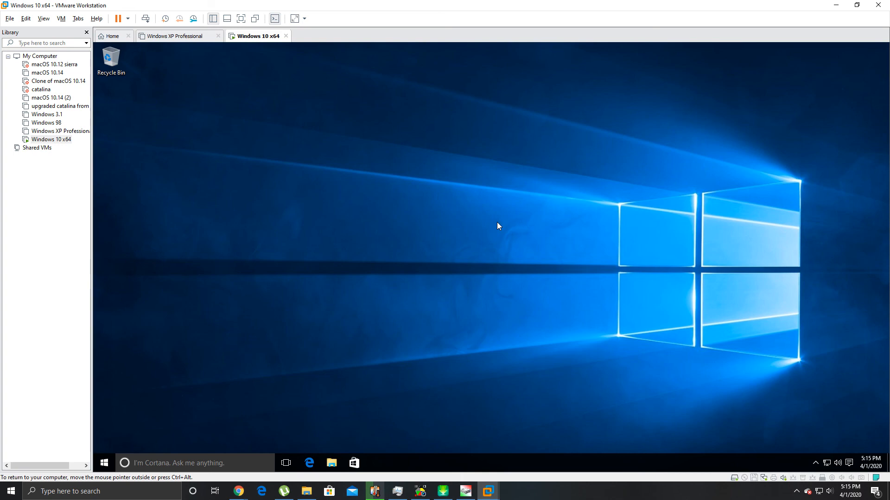